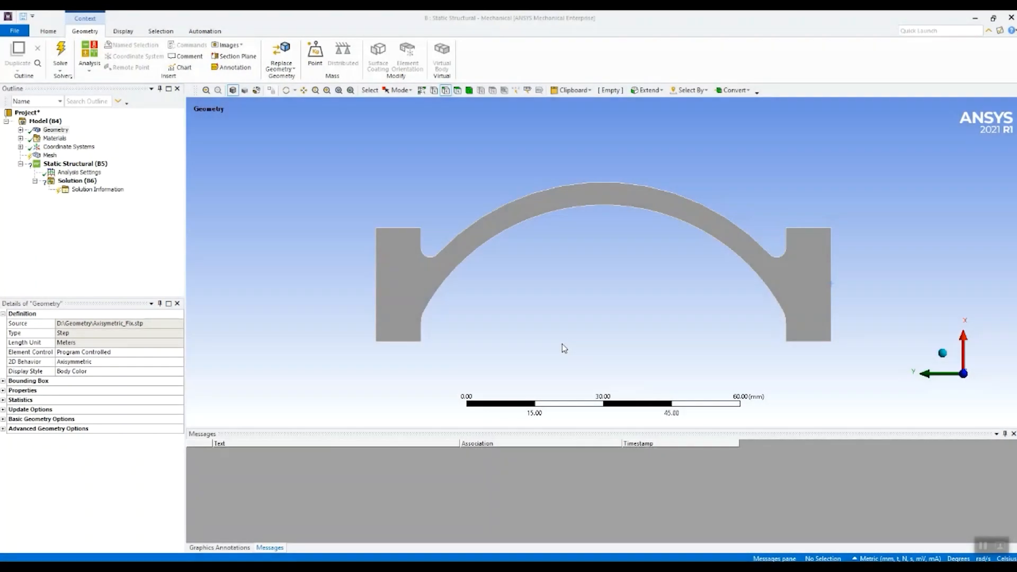
pyautogui.moveTo(510, 348)
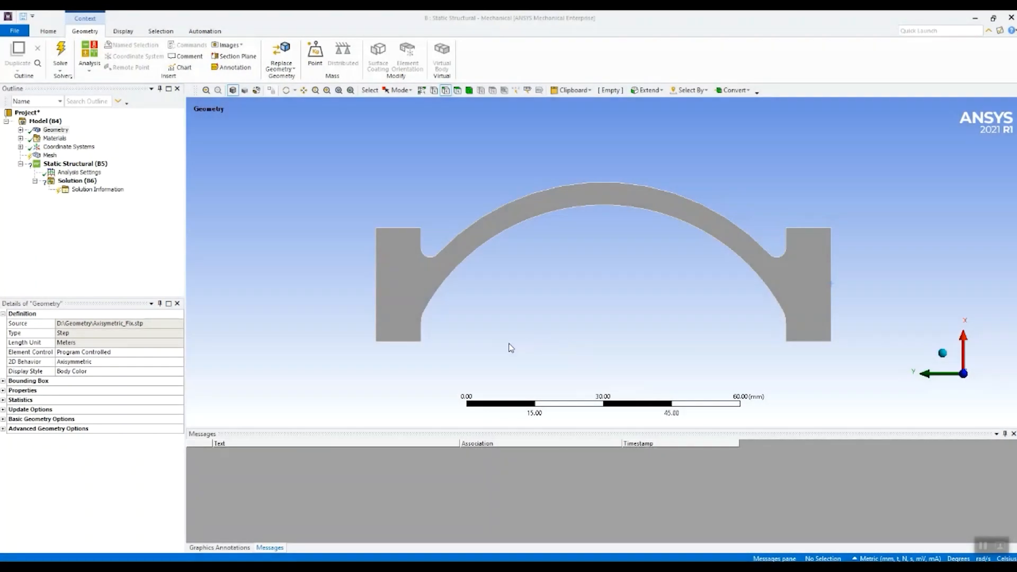
pyautogui.moveTo(441, 358)
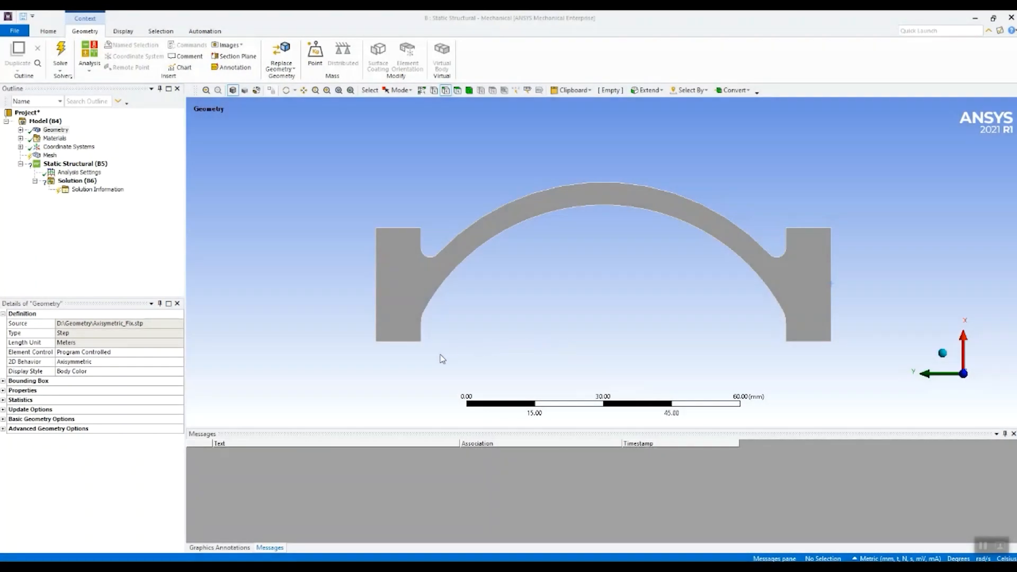
pyautogui.moveTo(599, 373)
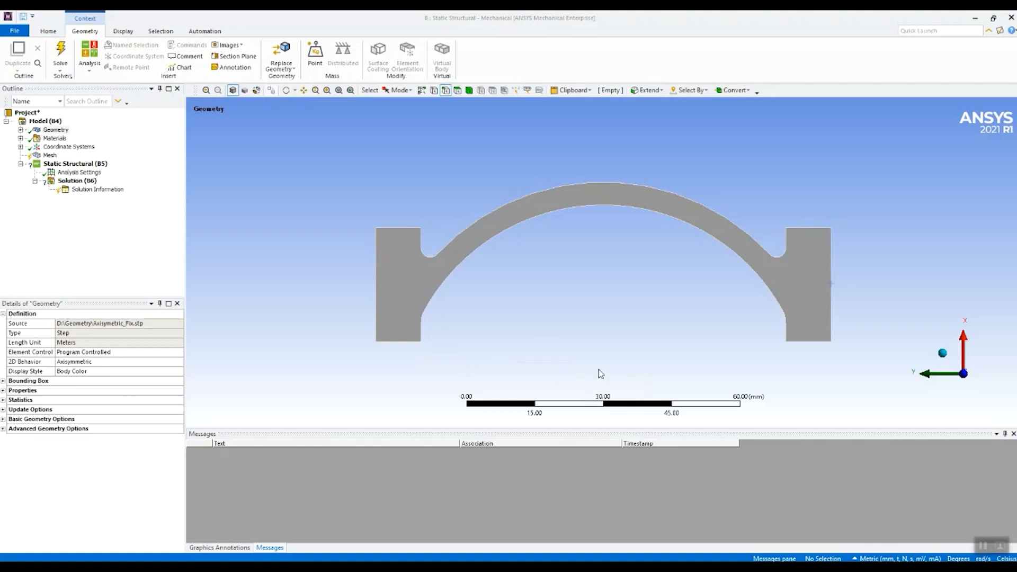
pyautogui.moveTo(558, 370)
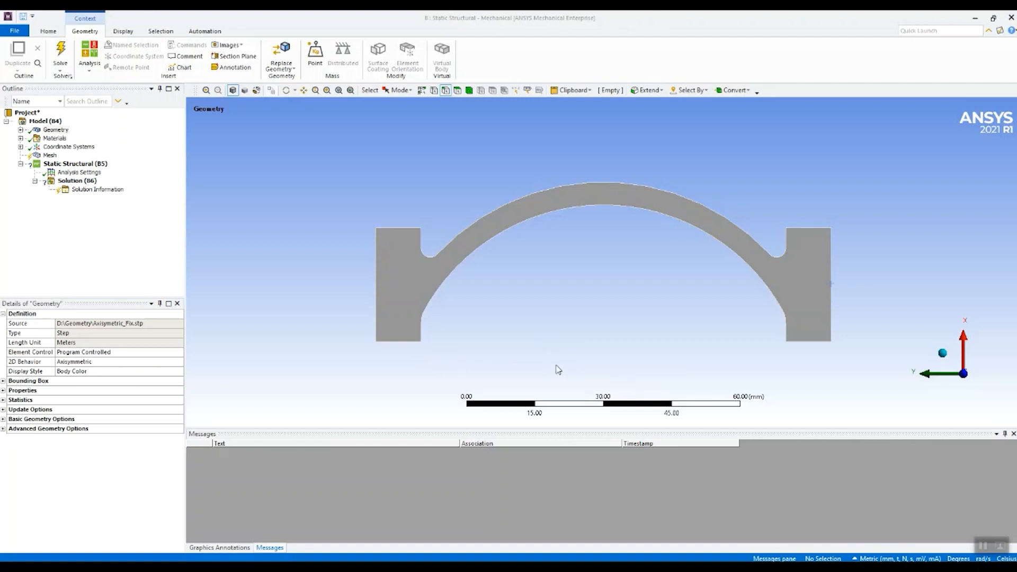
pyautogui.moveTo(630, 327)
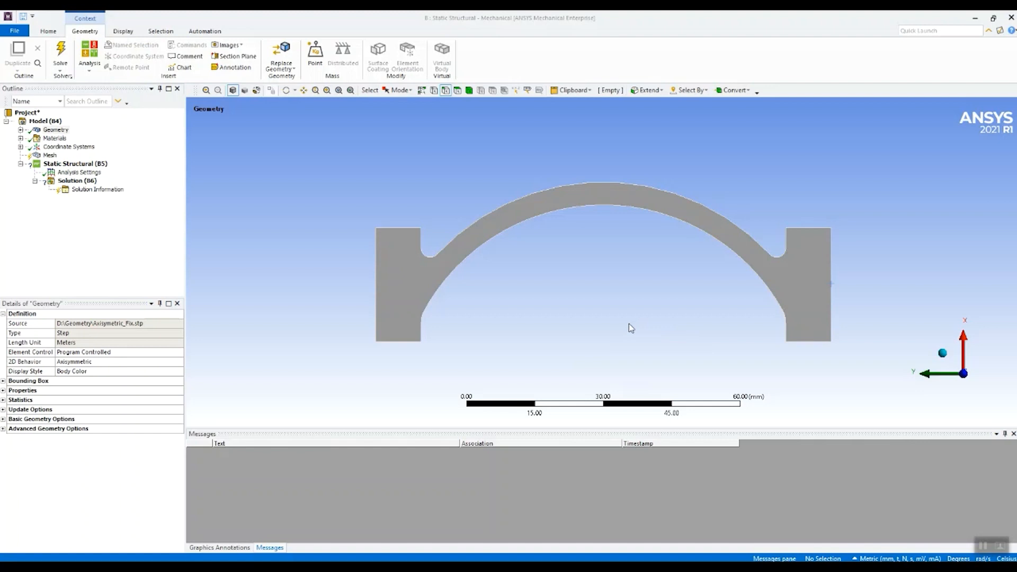
pyautogui.moveTo(561, 337)
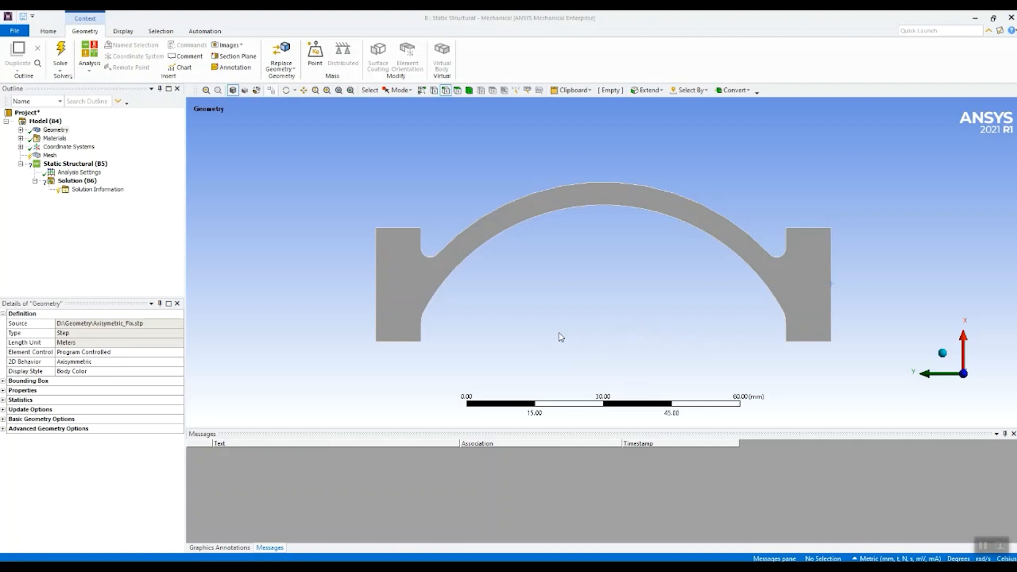
pyautogui.moveTo(570, 263)
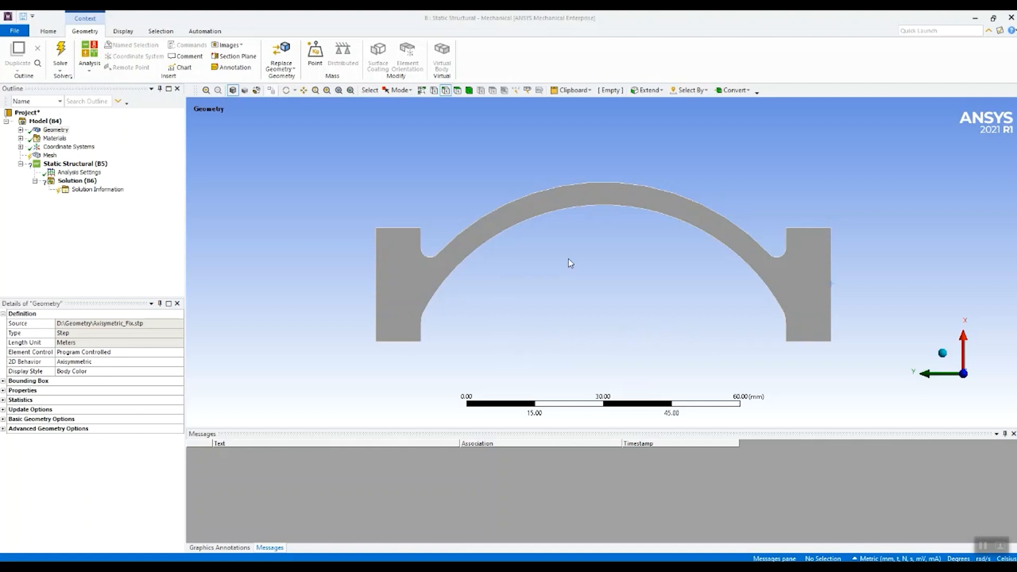
pyautogui.moveTo(636, 194)
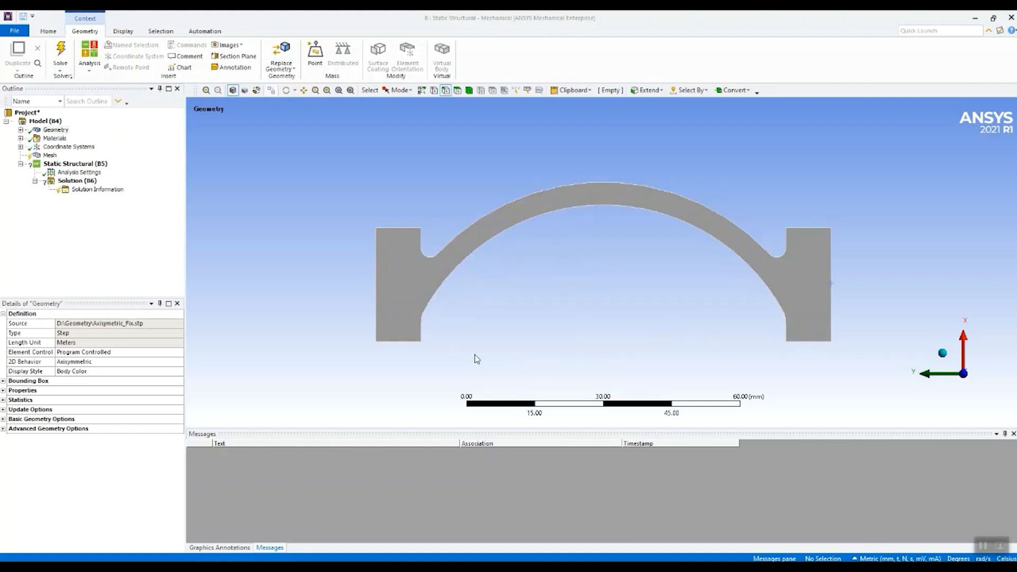
pyautogui.moveTo(686, 349)
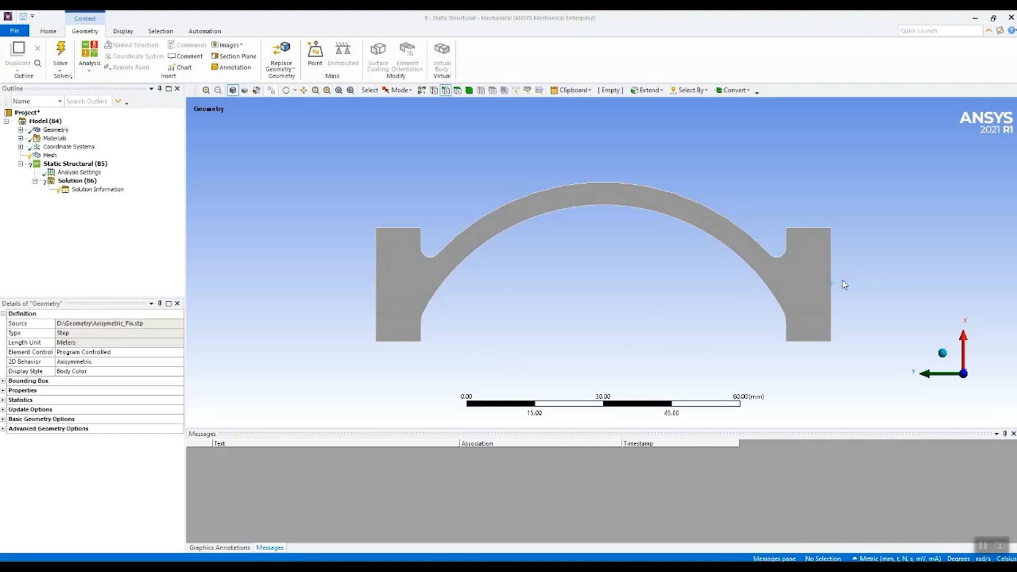
# Create the FixEnd named selection from the part's right vertical edge.
pyautogui.click(831, 282)
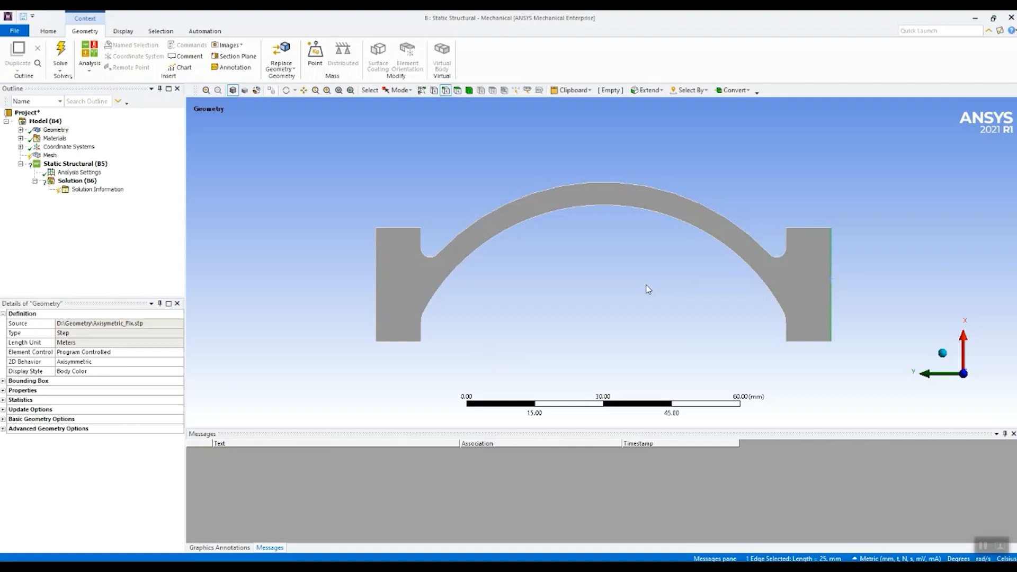
pyautogui.moveTo(642, 304)
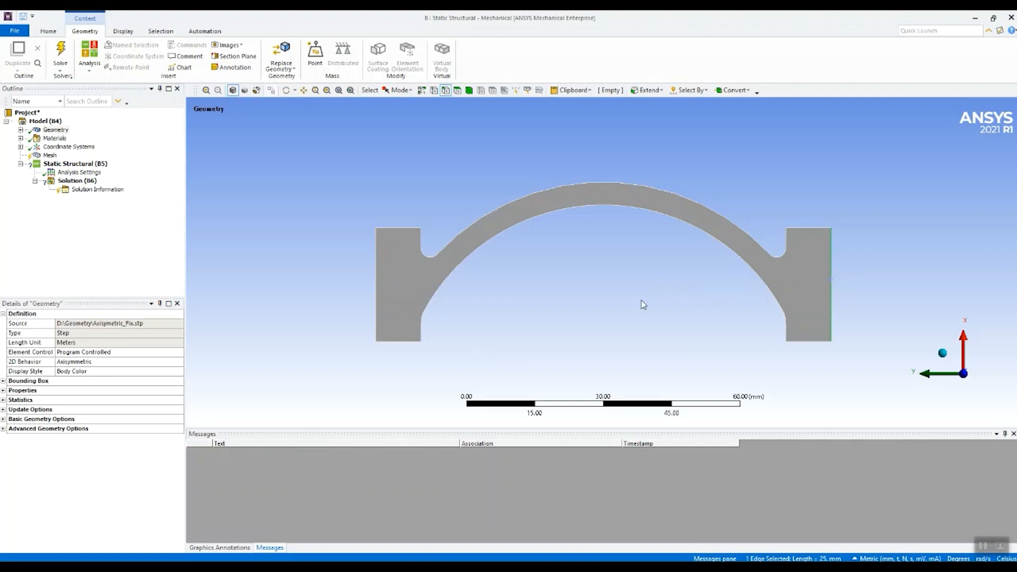
pyautogui.moveTo(531, 186)
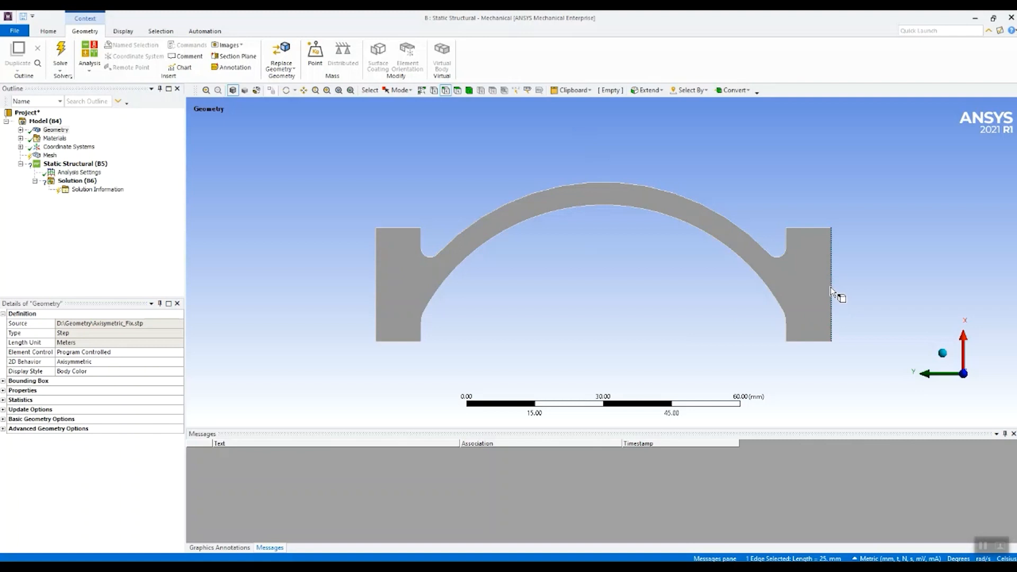
pyautogui.rightClick(832, 292)
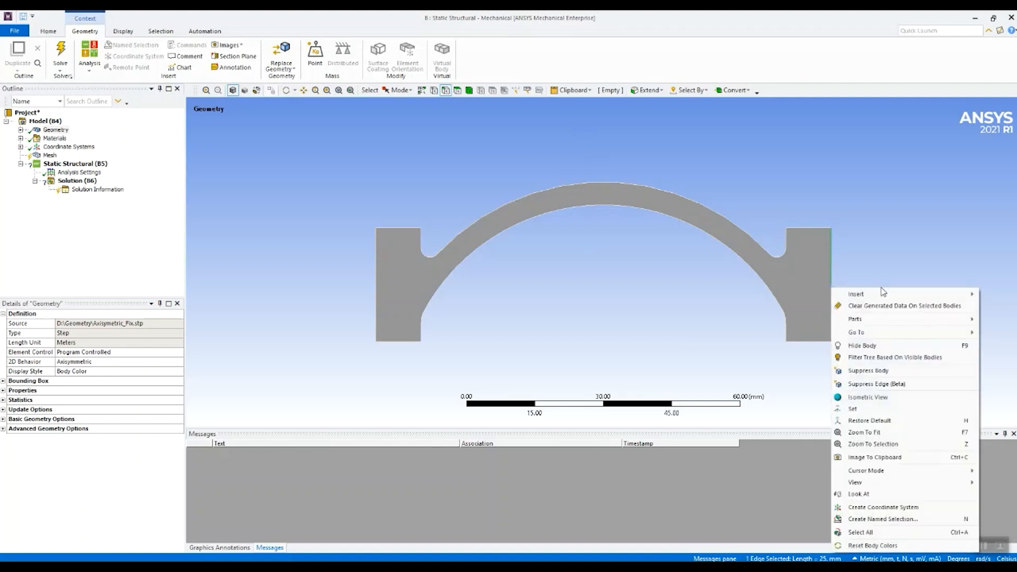
pyautogui.click(882, 519)
pyautogui.write('Fix')
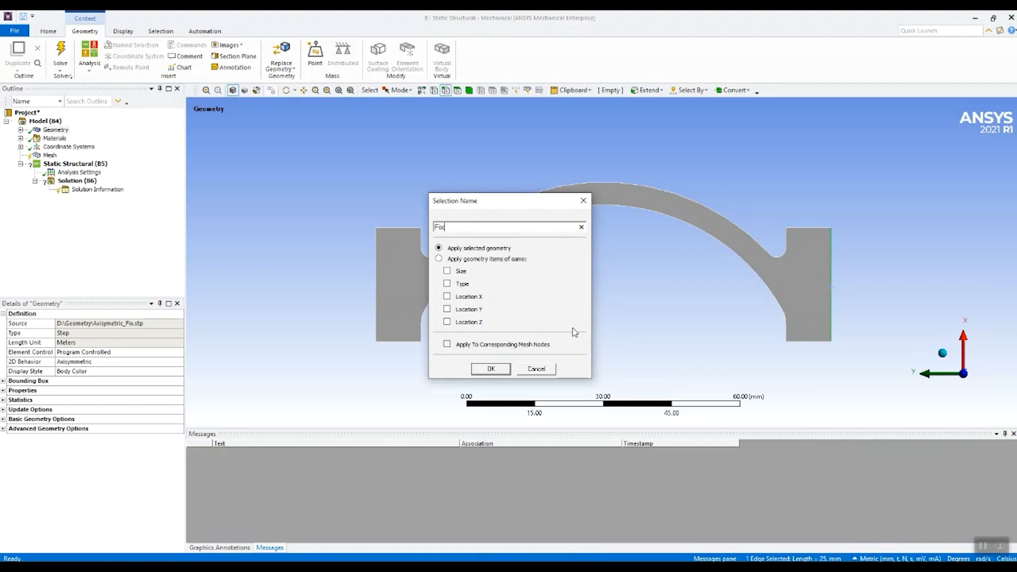
pyautogui.click(490, 369)
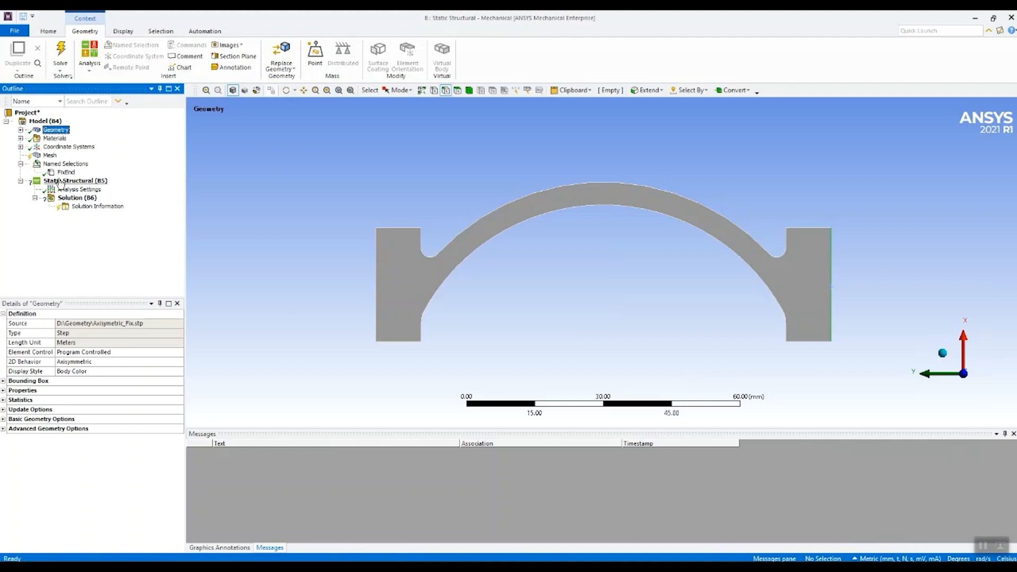
pyautogui.click(50, 156)
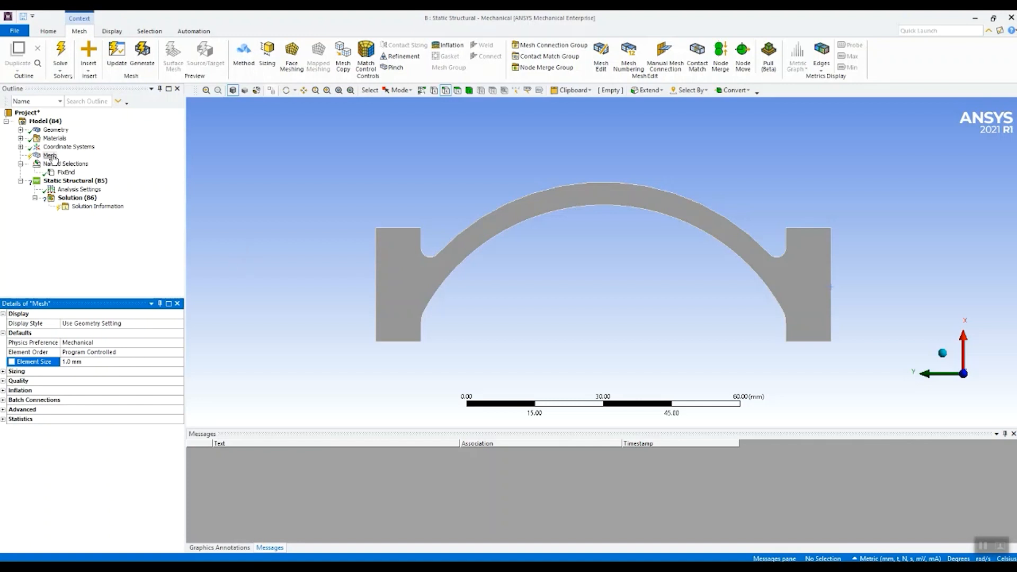
# Generate the 1.0 mm element mesh across the arch-shaped part.
pyautogui.click(142, 55)
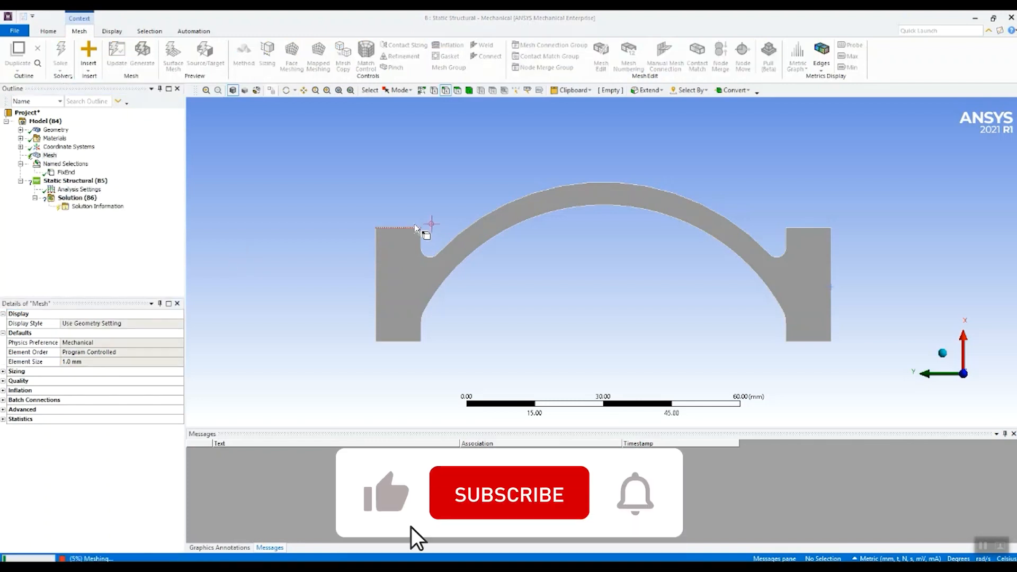
pyautogui.click(142, 55)
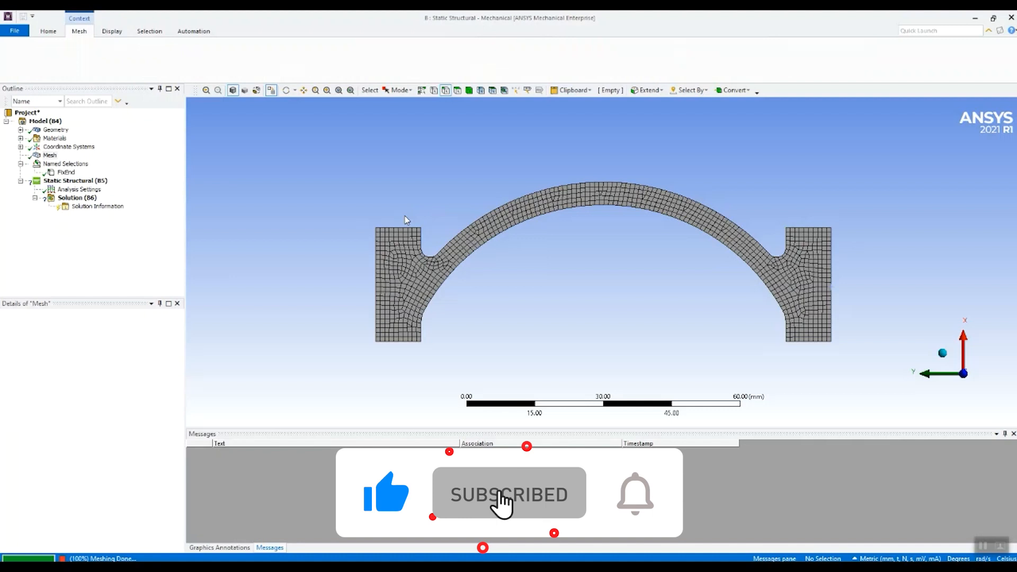
pyautogui.click(49, 155)
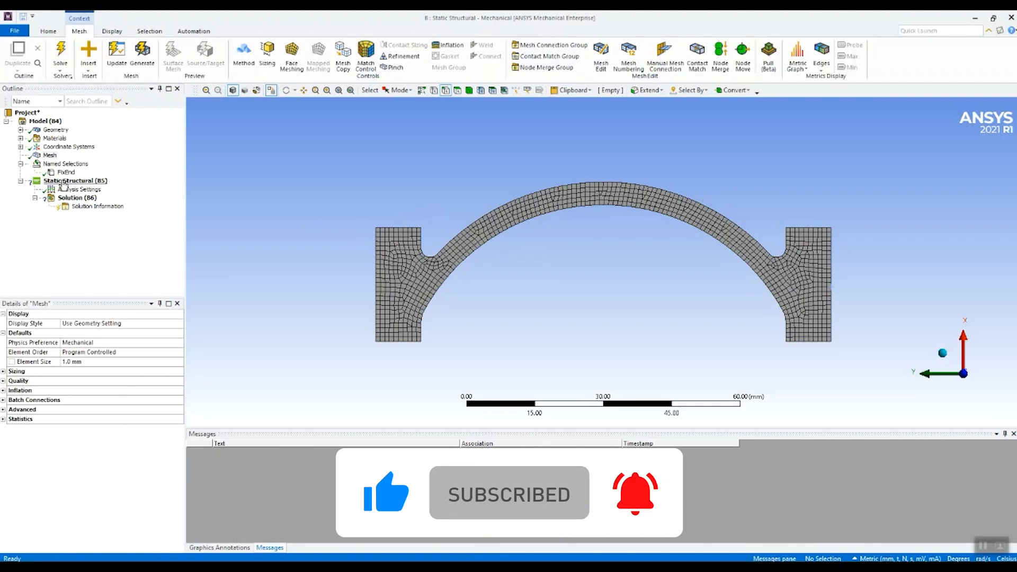
# Set Analysis Settings to 2 load steps with Large Deflection on.
pyautogui.click(79, 188)
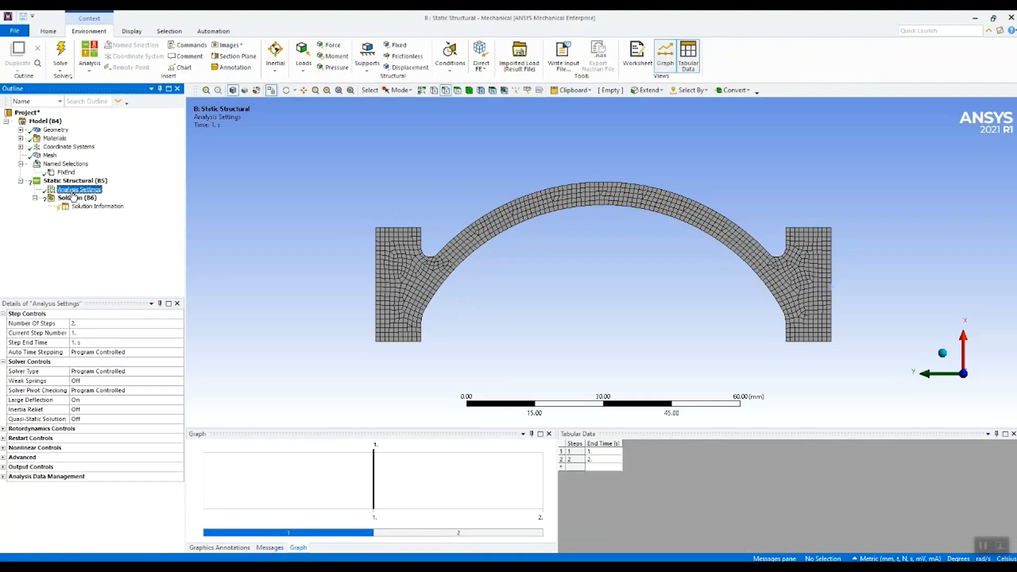
pyautogui.click(126, 323)
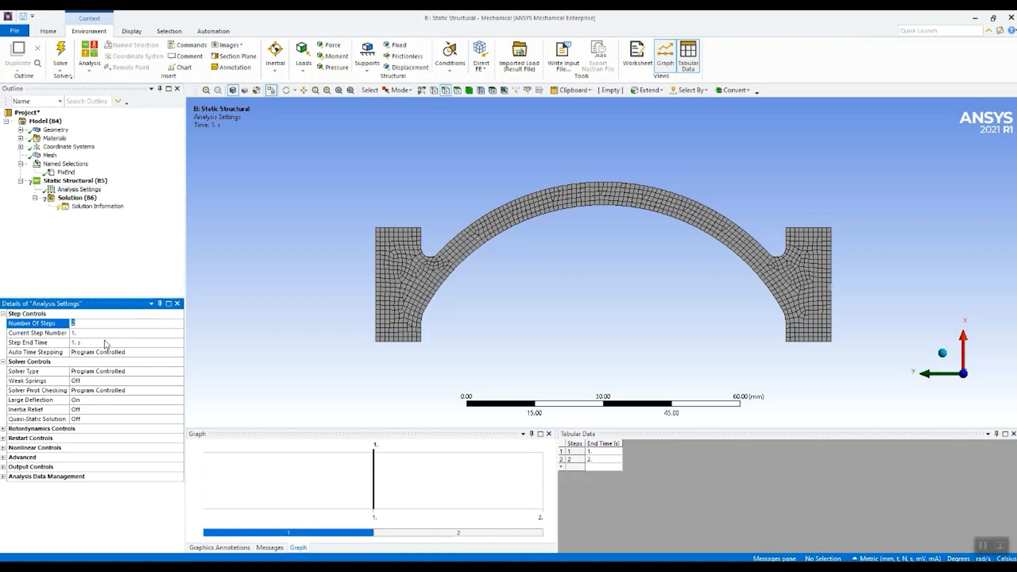
pyautogui.moveTo(119, 399)
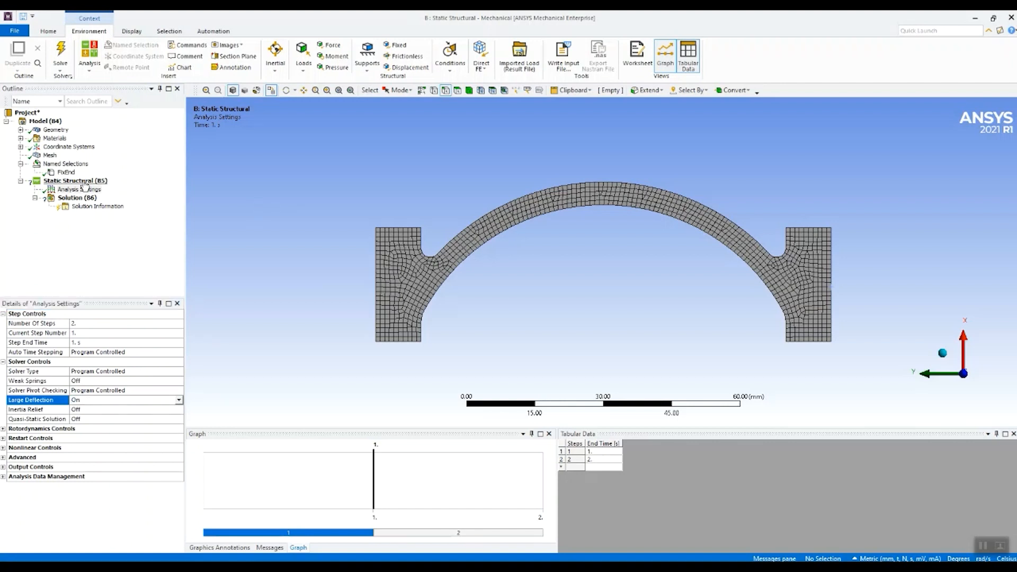
pyautogui.click(75, 180)
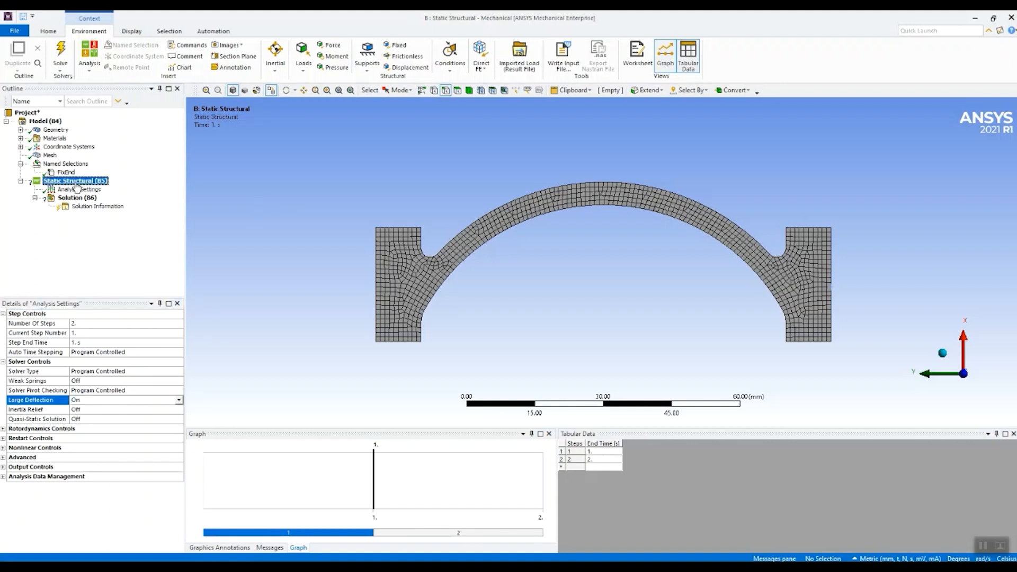
# Insert a frictionless support scoped to three edges, including the left end edge.
pyautogui.rightClick(74, 180)
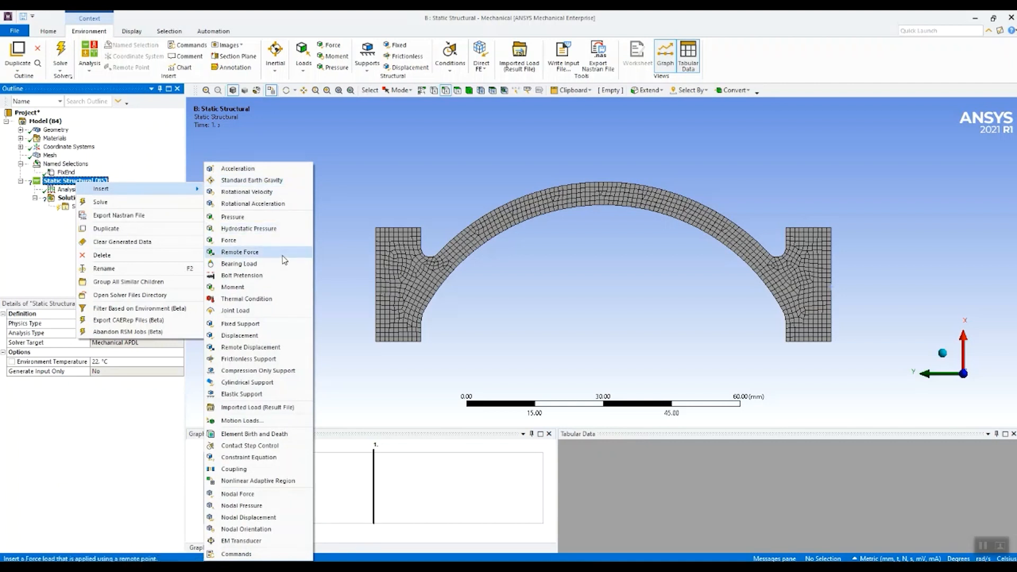
pyautogui.click(247, 358)
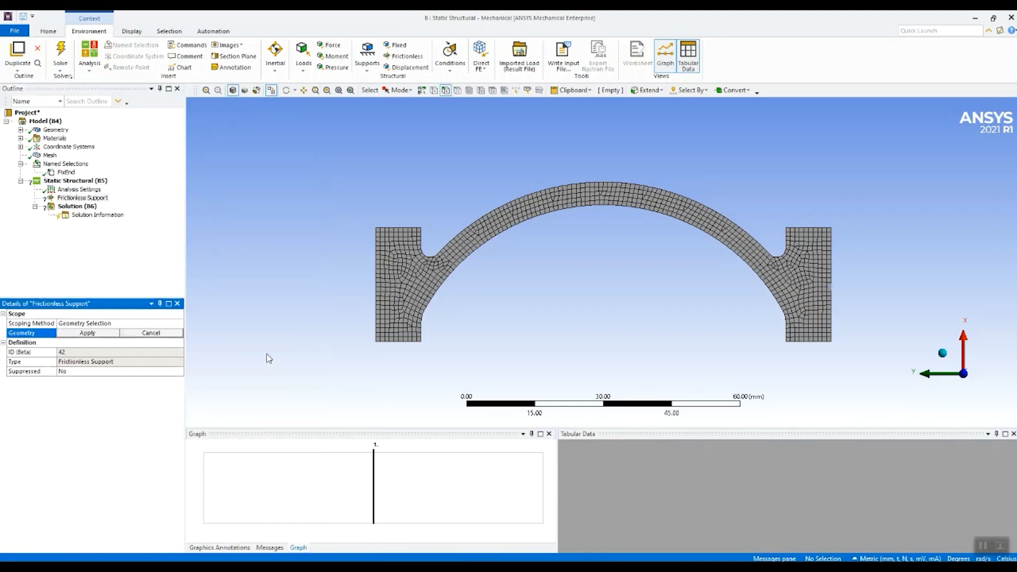
pyautogui.click(376, 305)
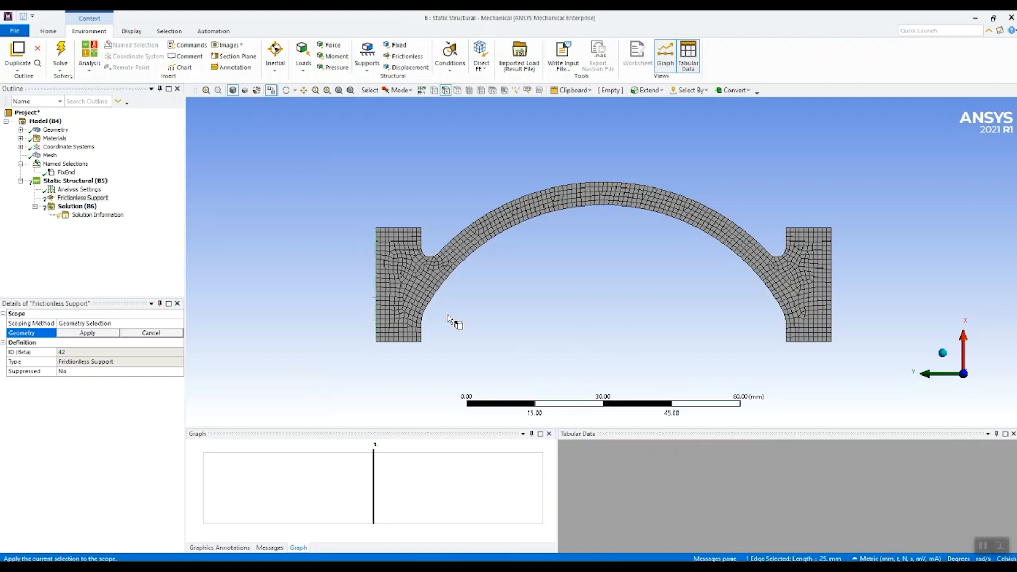
pyautogui.moveTo(415, 350)
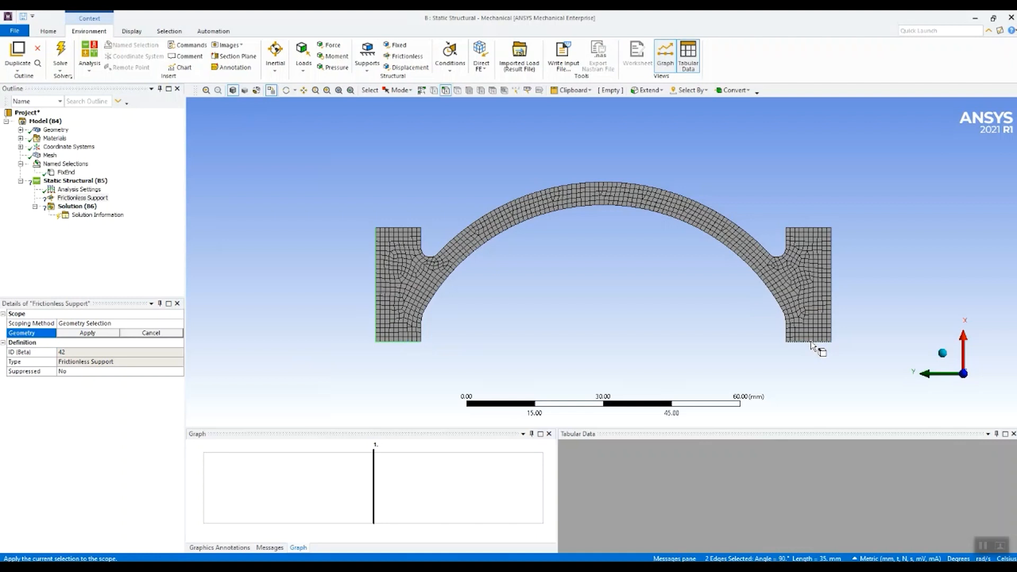
pyautogui.click(87, 333)
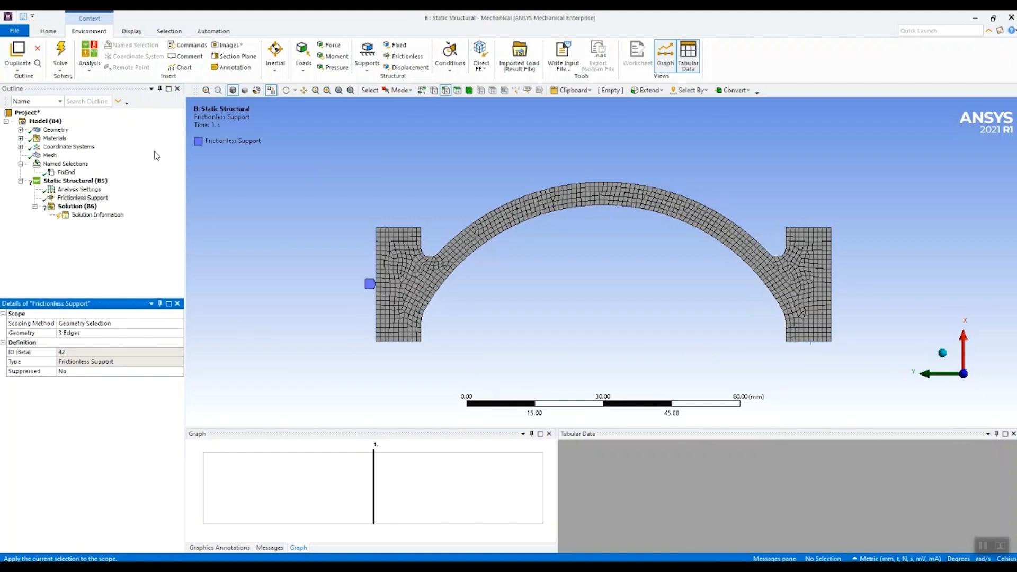
# Add a 2 N force on the right end edge, pointing -Y, ramped over step 1.
pyautogui.rightClick(74, 180)
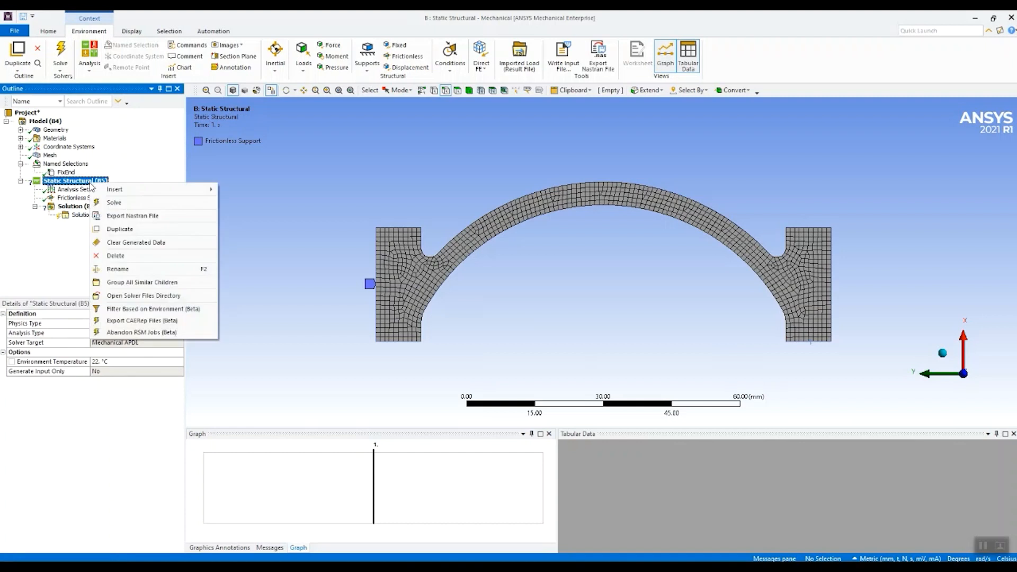
pyautogui.click(114, 188)
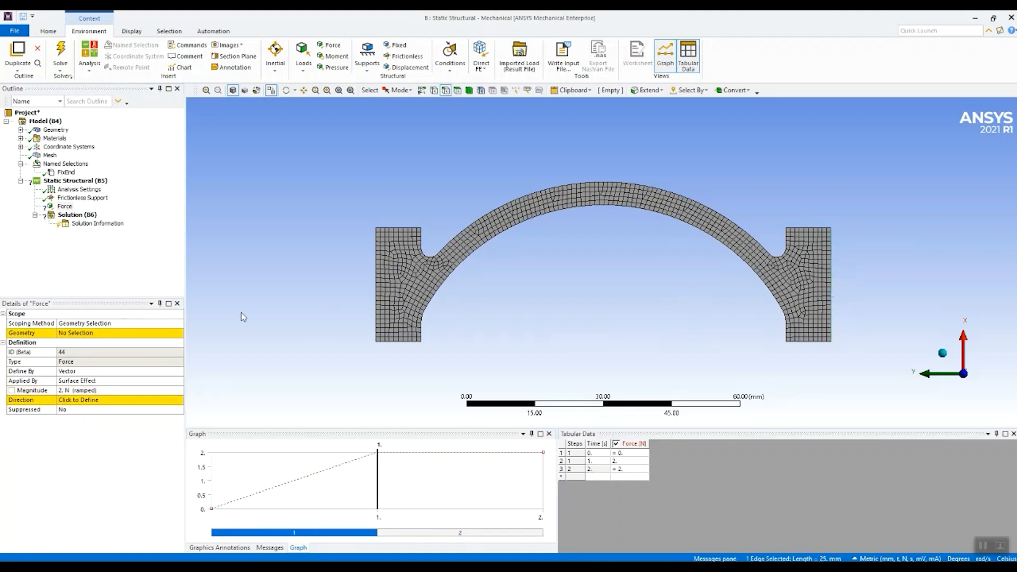
pyautogui.click(824, 296)
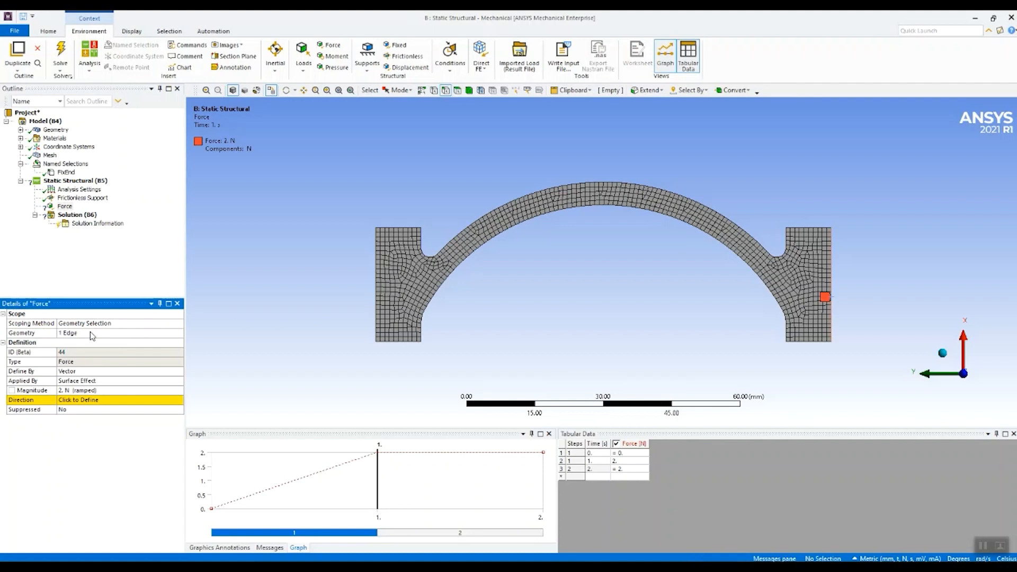
pyautogui.moveTo(807, 347)
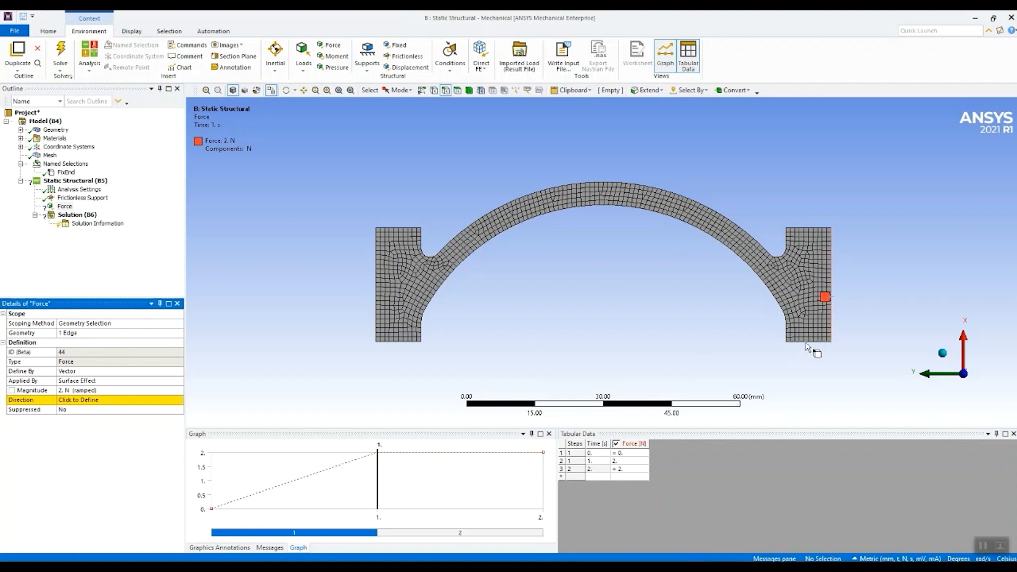
pyautogui.click(809, 341)
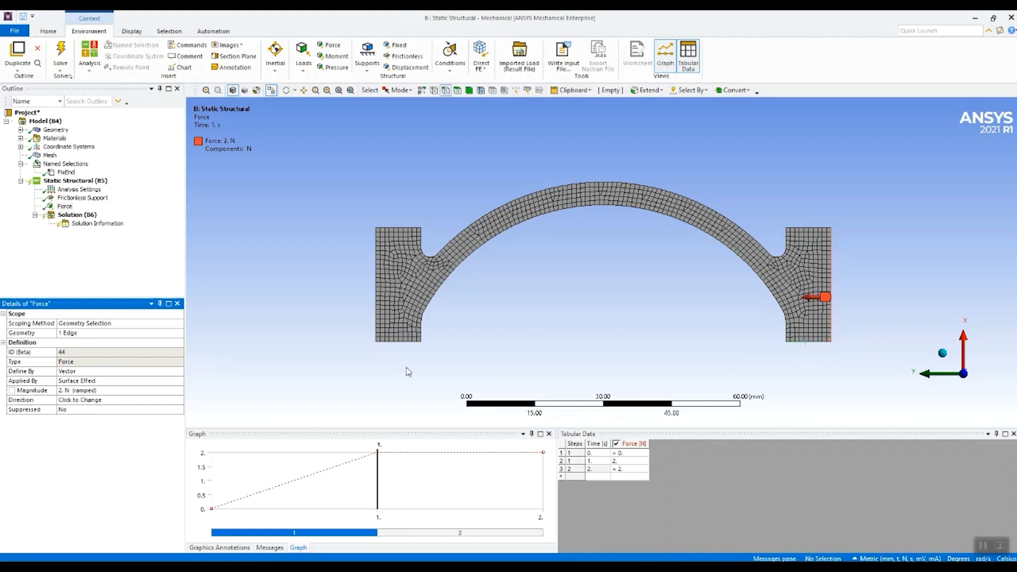
pyautogui.moveTo(790, 303)
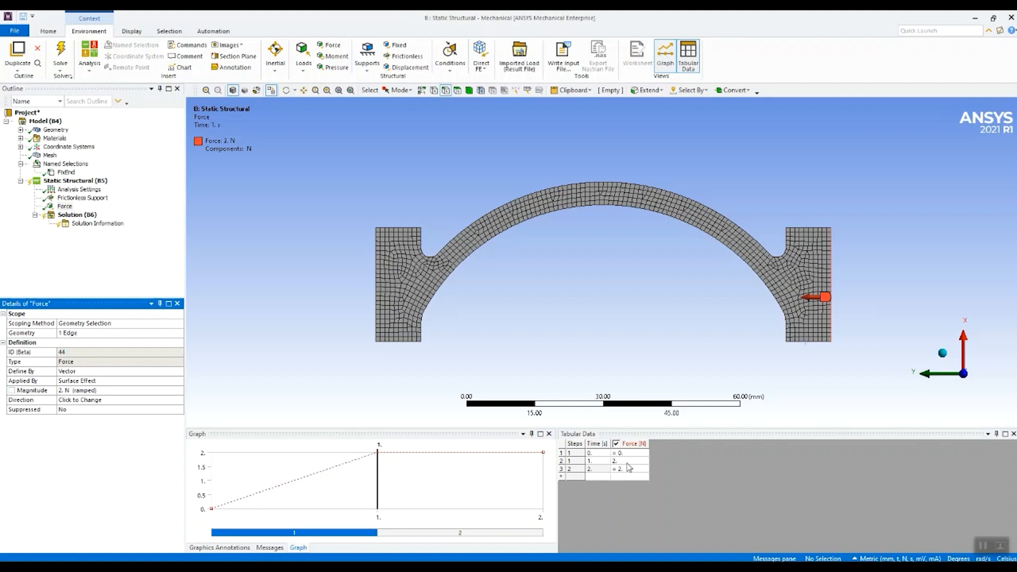
pyautogui.rightClick(589, 469)
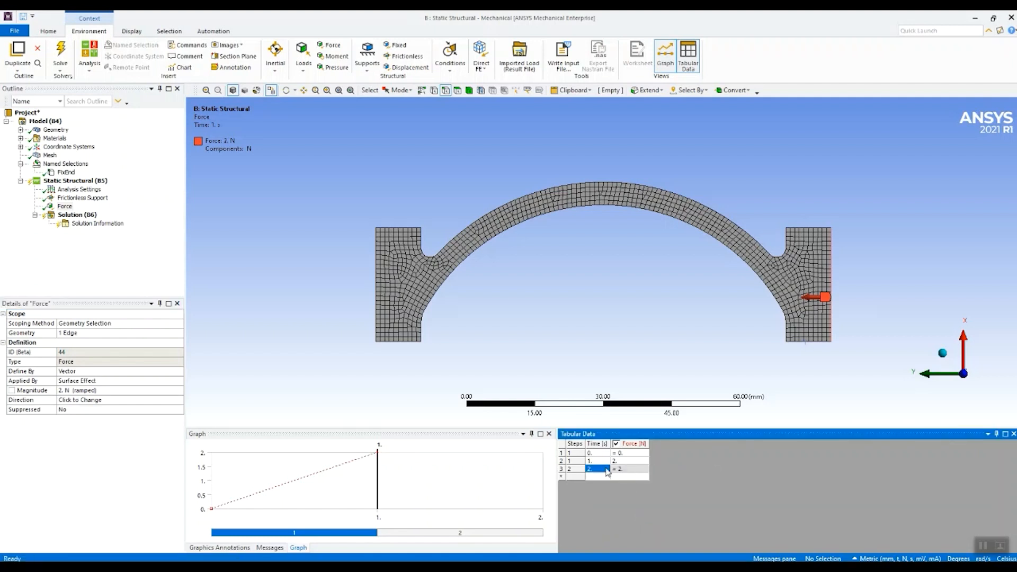
pyautogui.moveTo(358, 467)
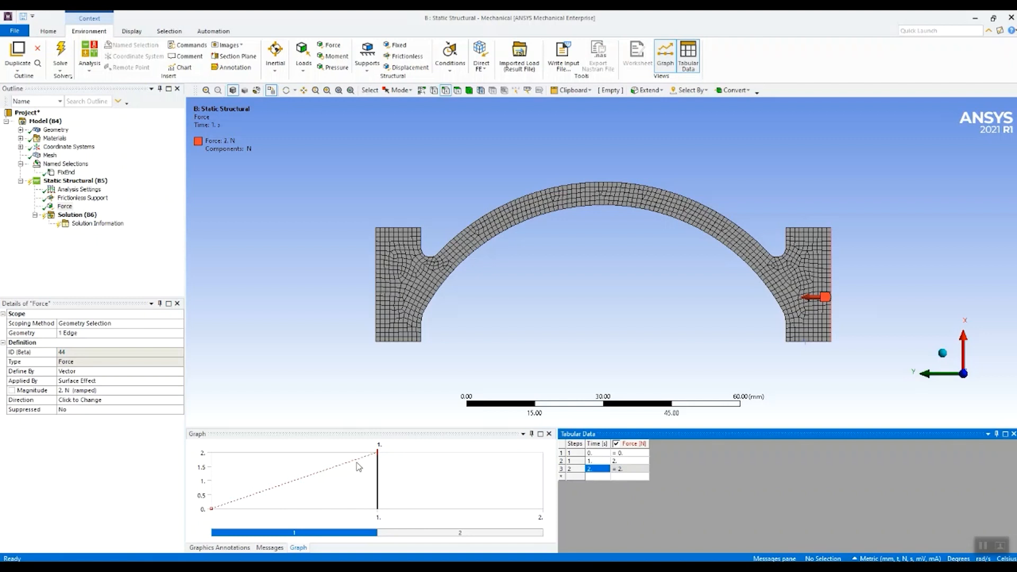
pyautogui.click(75, 180)
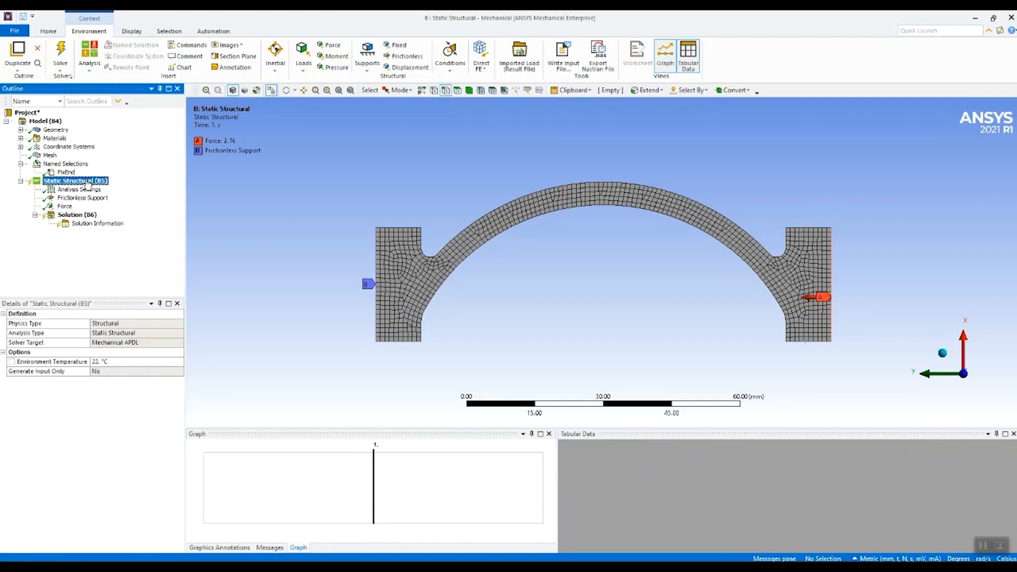
# Add a tabular pressure on the outer arc edge: 0 in step 1, 1e-3 MPa in step 2.
pyautogui.rightClick(73, 180)
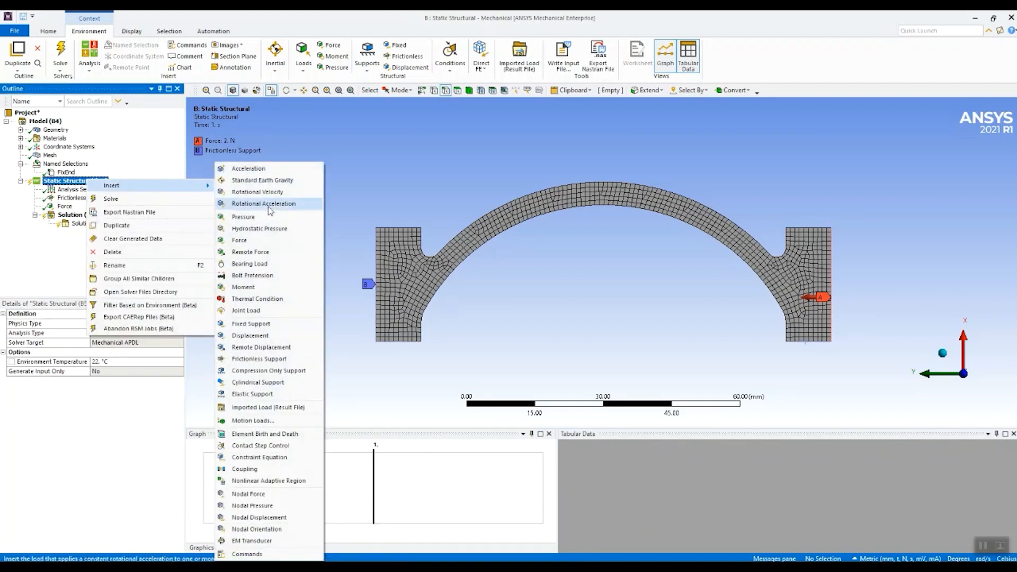
pyautogui.click(245, 217)
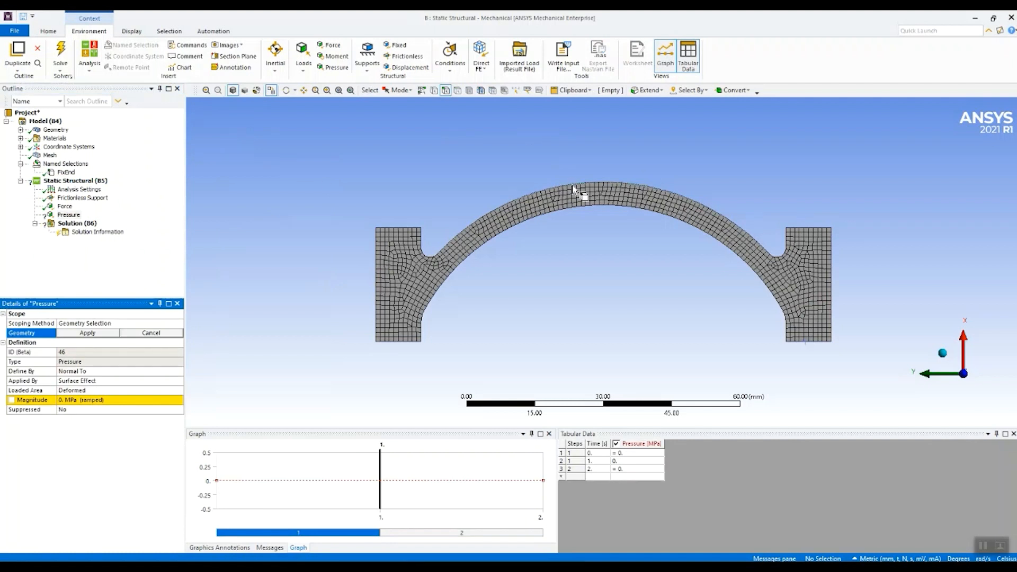
pyautogui.click(574, 190)
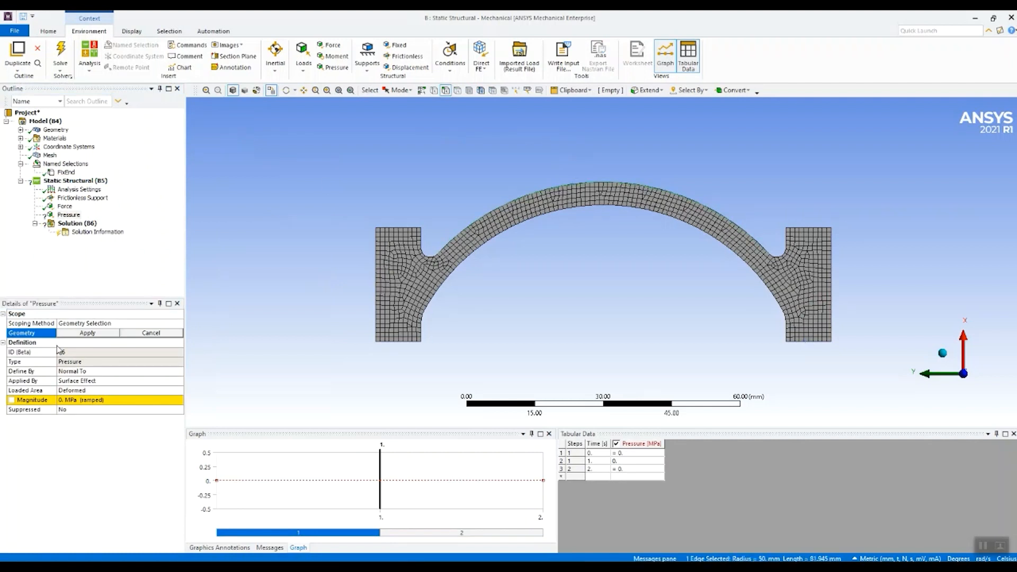
pyautogui.click(87, 333)
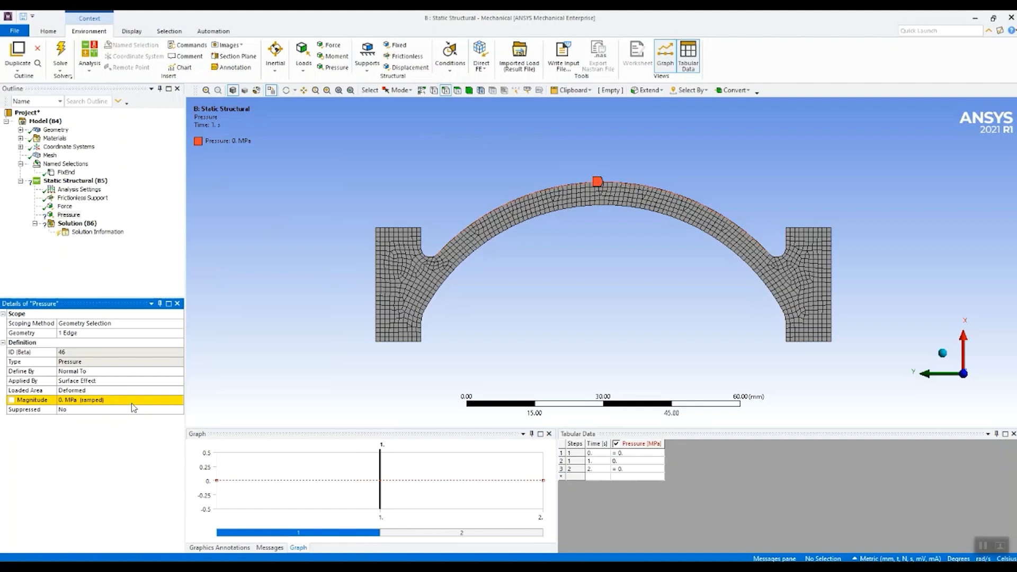
pyautogui.click(636, 468)
pyautogui.write('1.e-003')
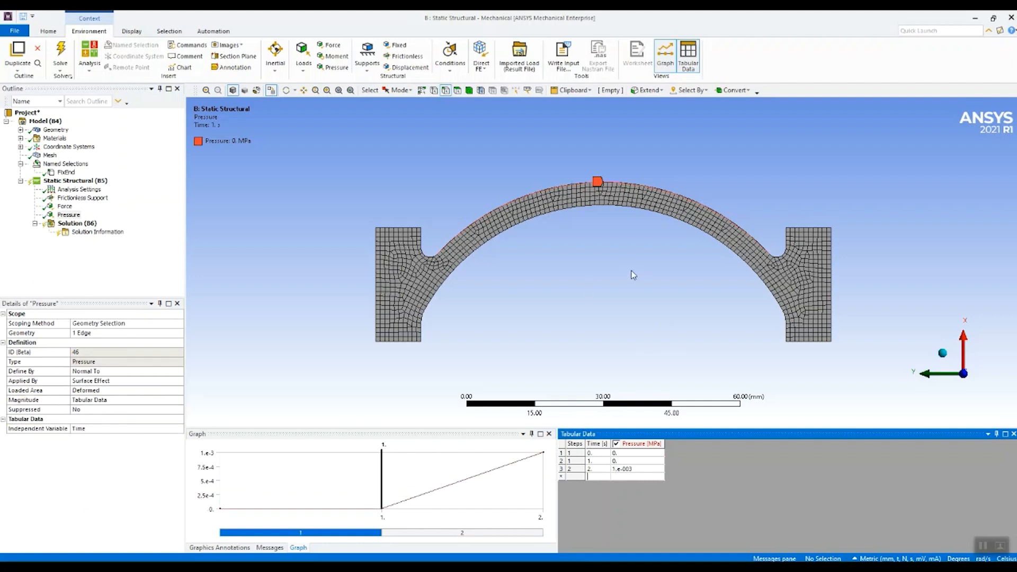
pyautogui.moveTo(683, 289)
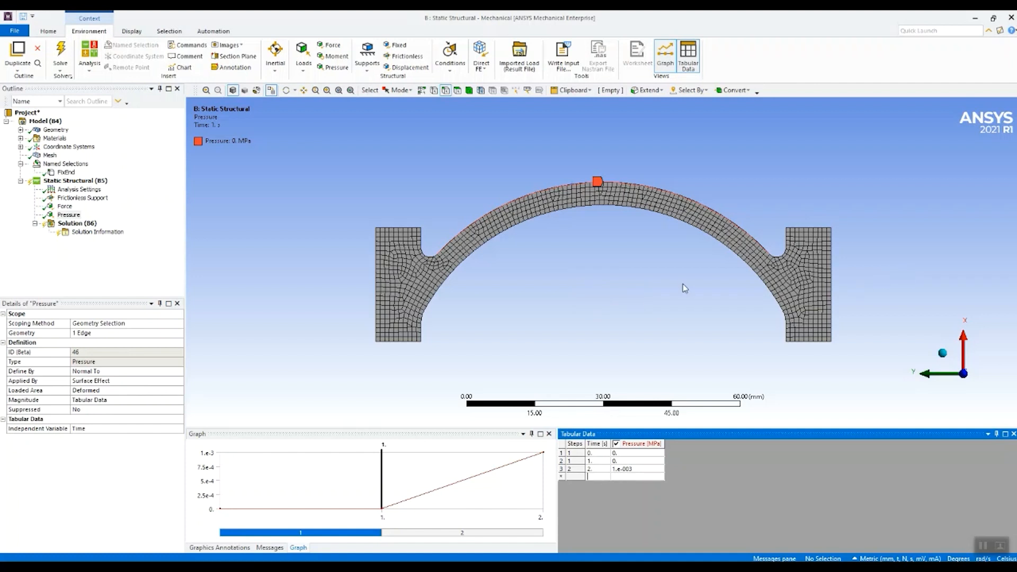
pyautogui.moveTo(542, 240)
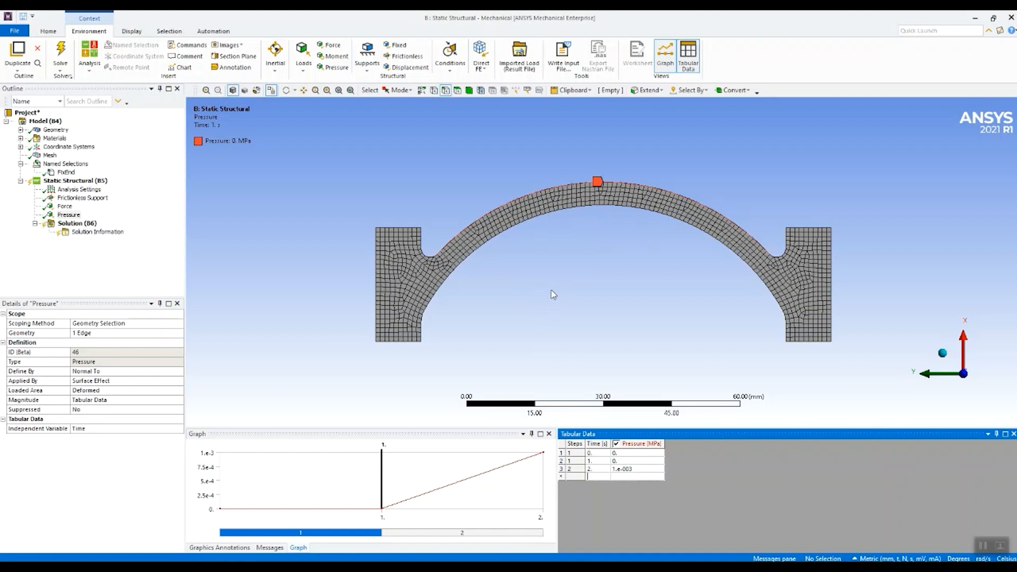
pyautogui.moveTo(587, 296)
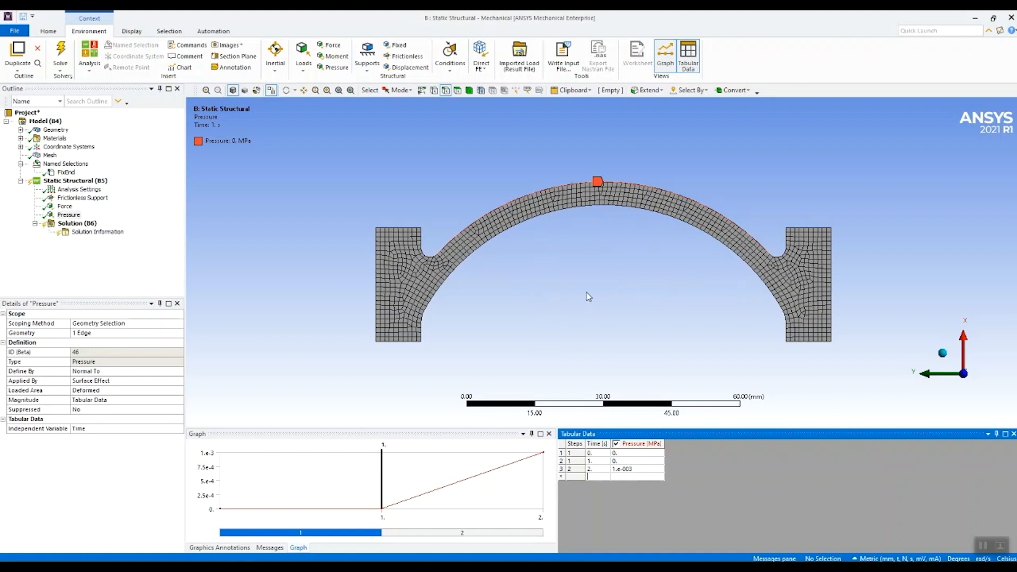
pyautogui.moveTo(127, 193)
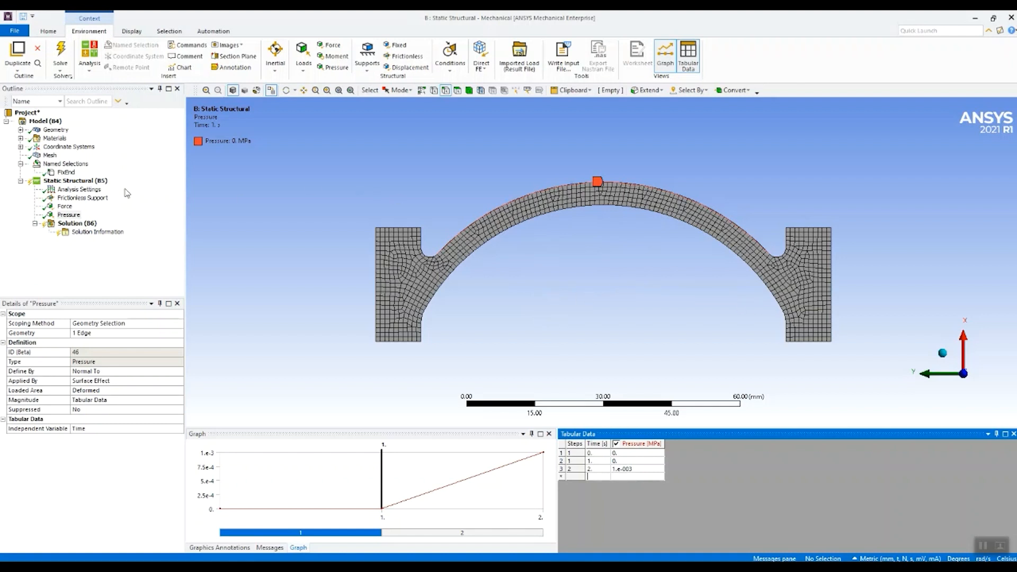
# Insert a Commands (APDL) object under Static Structural.
pyautogui.rightClick(75, 180)
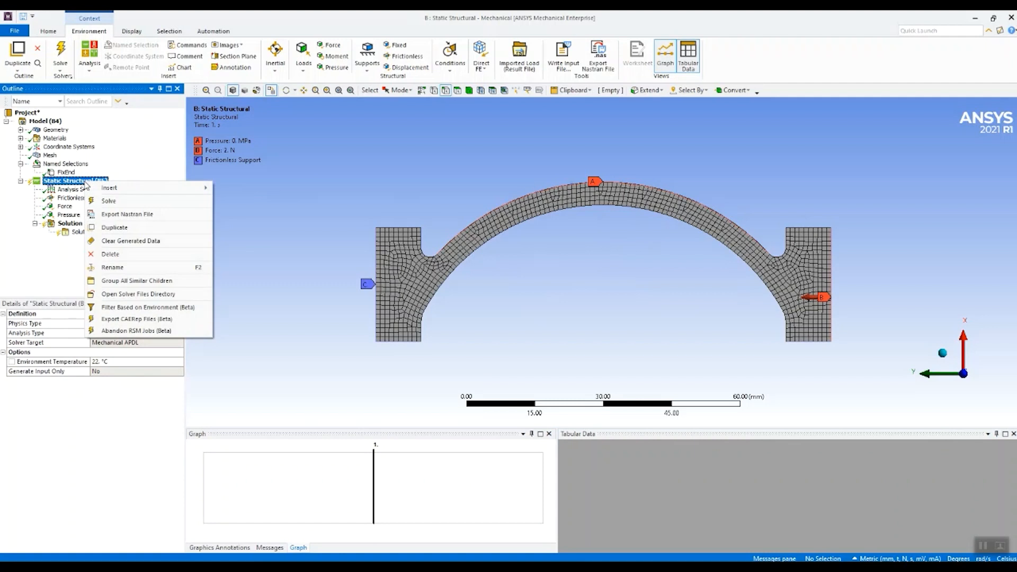
pyautogui.click(109, 188)
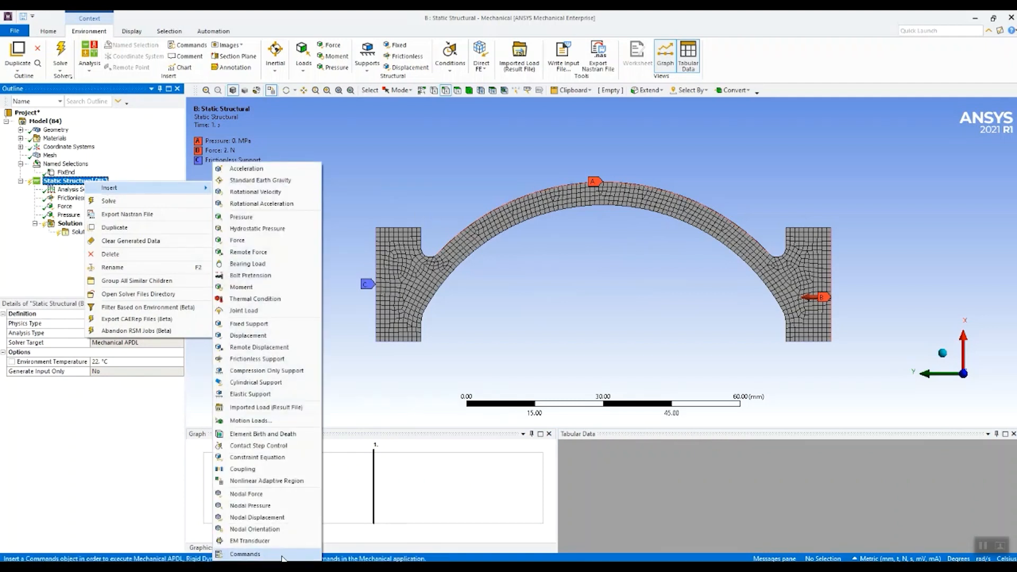
pyautogui.click(245, 553)
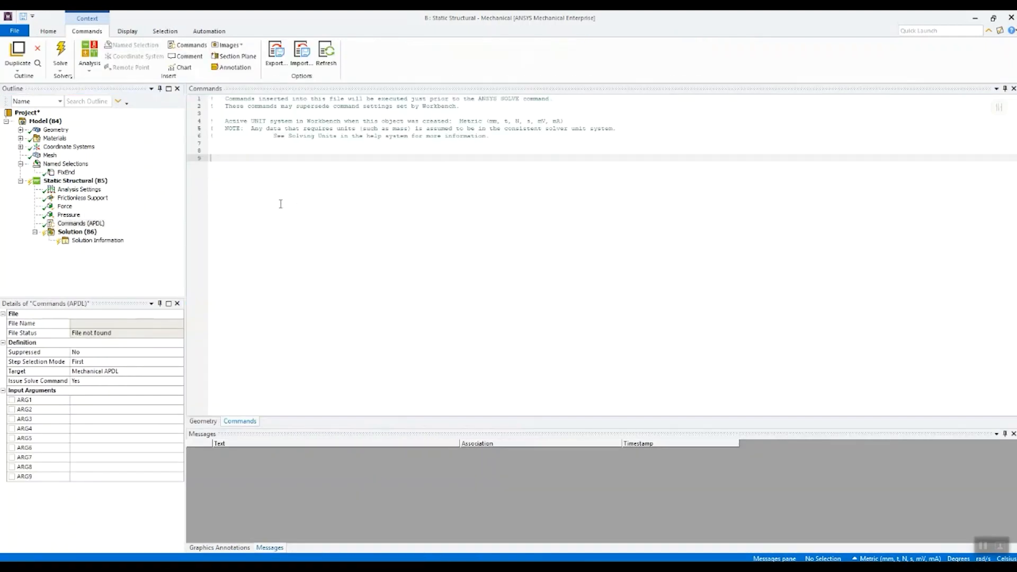
pyautogui.moveTo(307, 188)
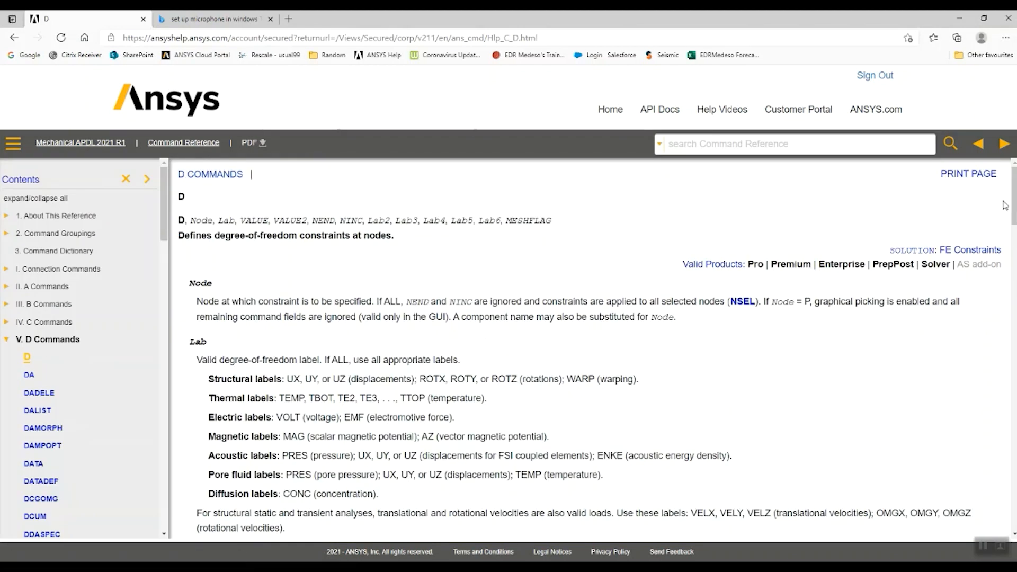
# Scroll the D command help page to the %_FIX% current-displacement note.
pyautogui.scroll(-3)
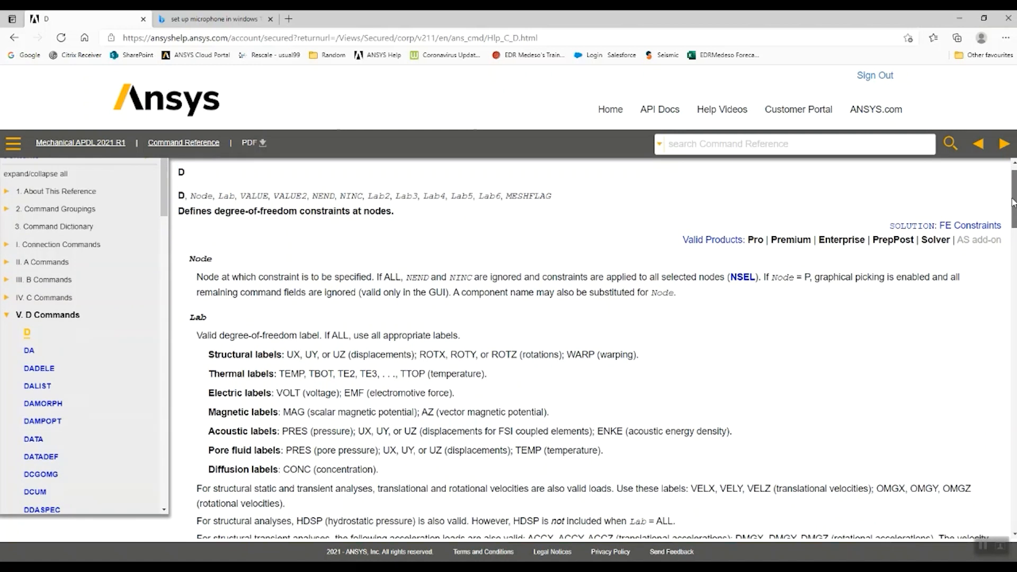
pyautogui.scroll(-3)
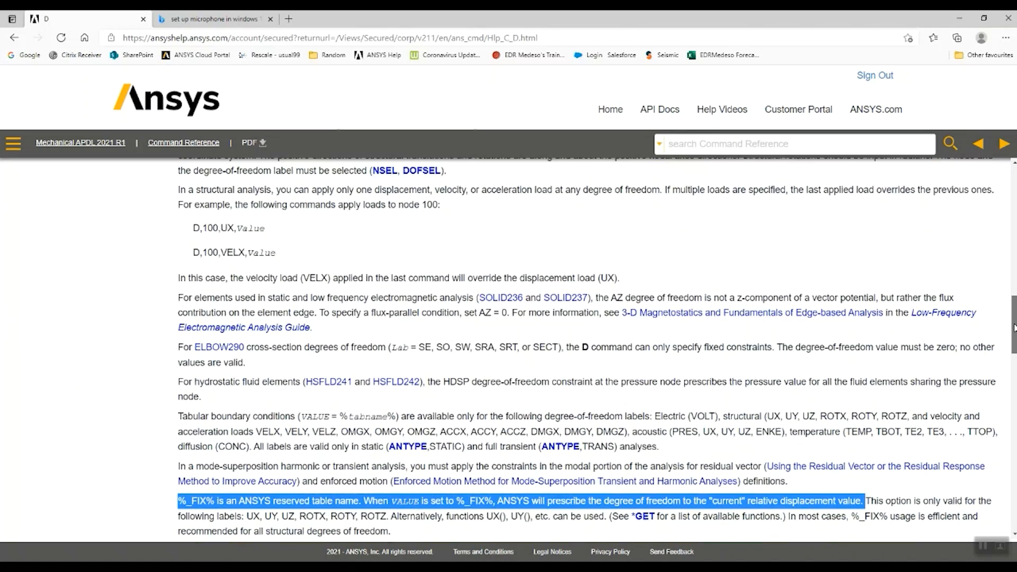
pyautogui.scroll(-3)
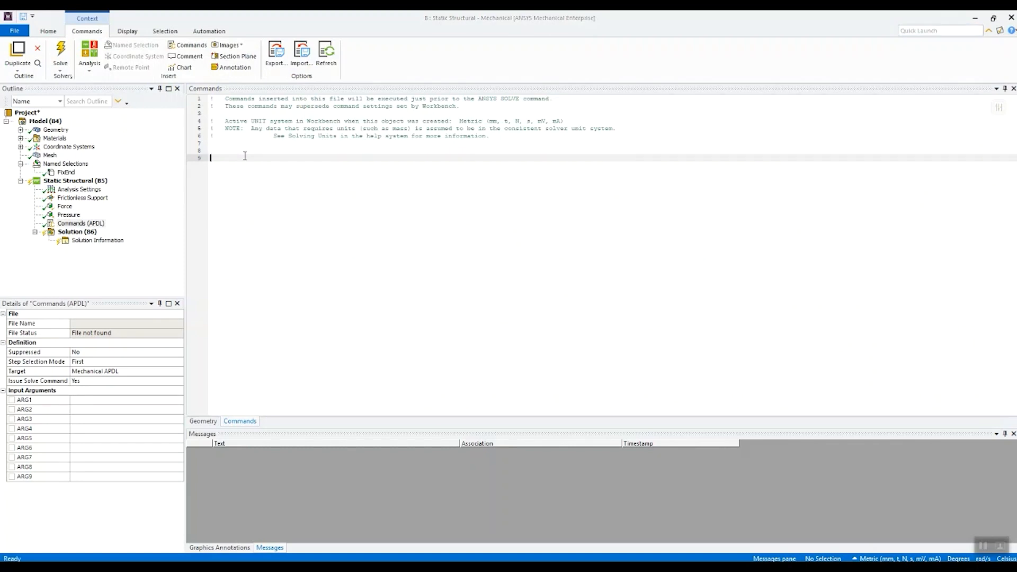
# Enter the APDL lines cmsel,s,FixEnd, D,All,All,%_FIX% and Allsel.
pyautogui.write('cmsel,s,n')
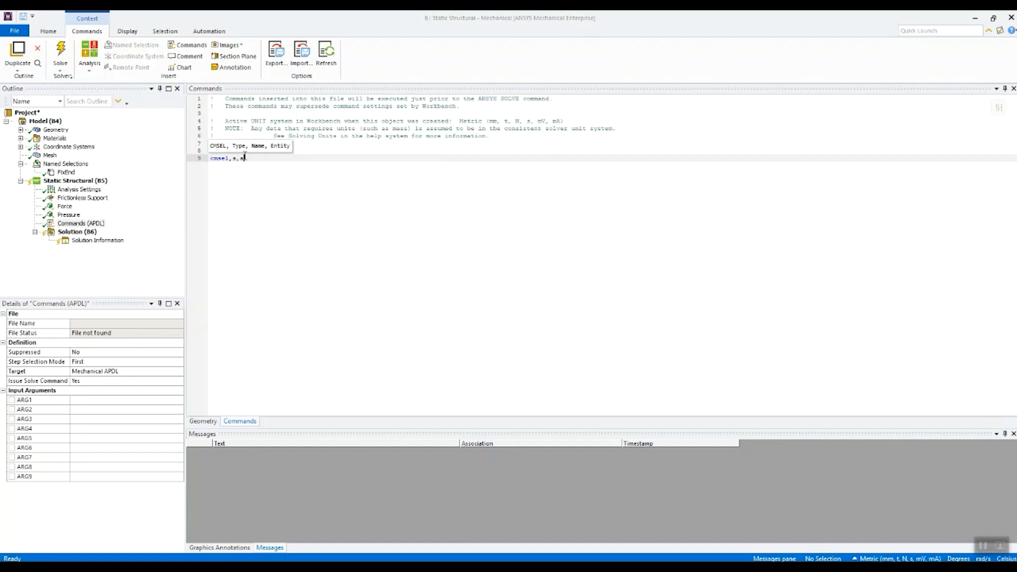
pyautogui.write('Fixe')
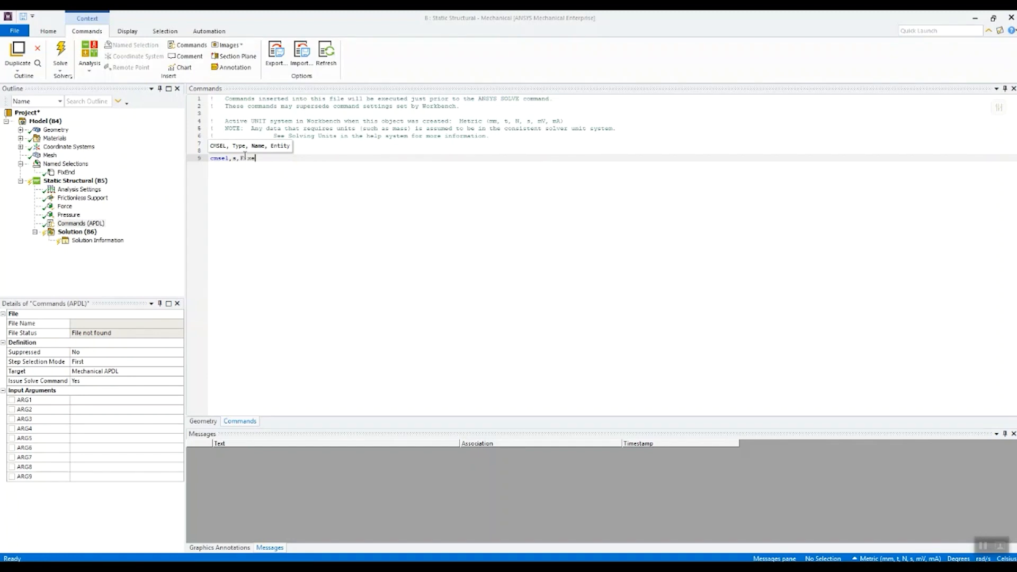
pyautogui.write('FixEnd')
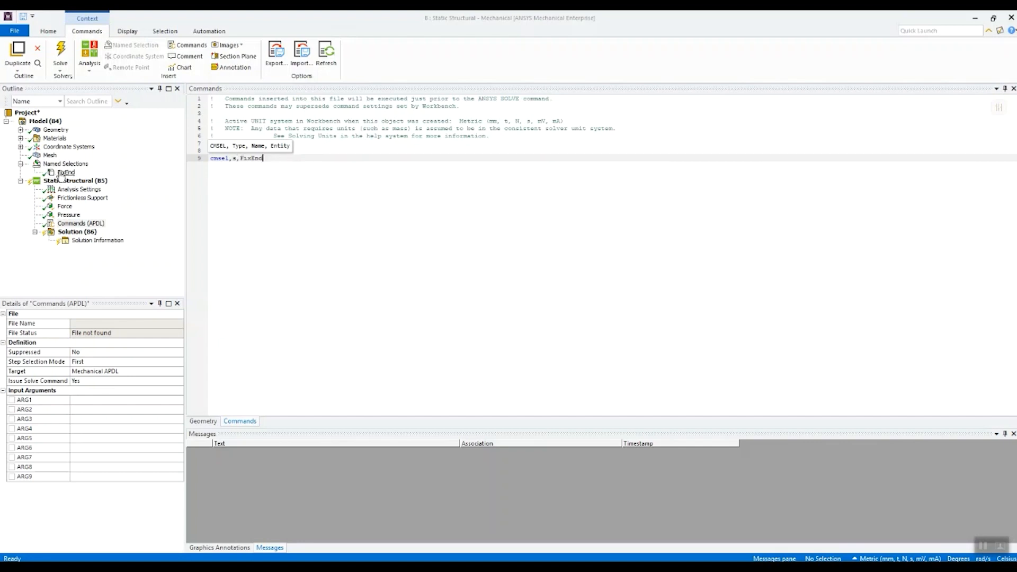
pyautogui.press('Return')
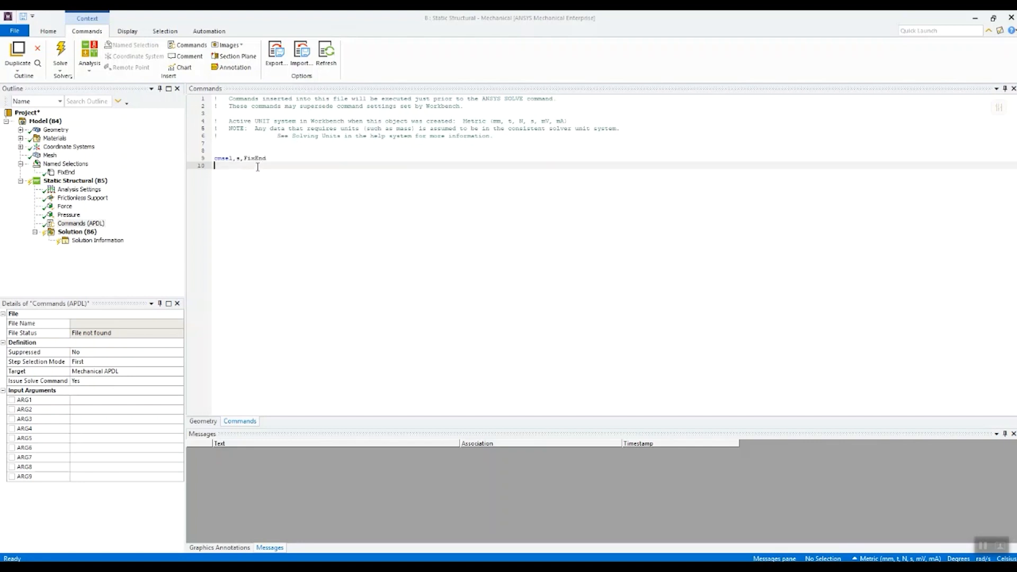
pyautogui.write('D')
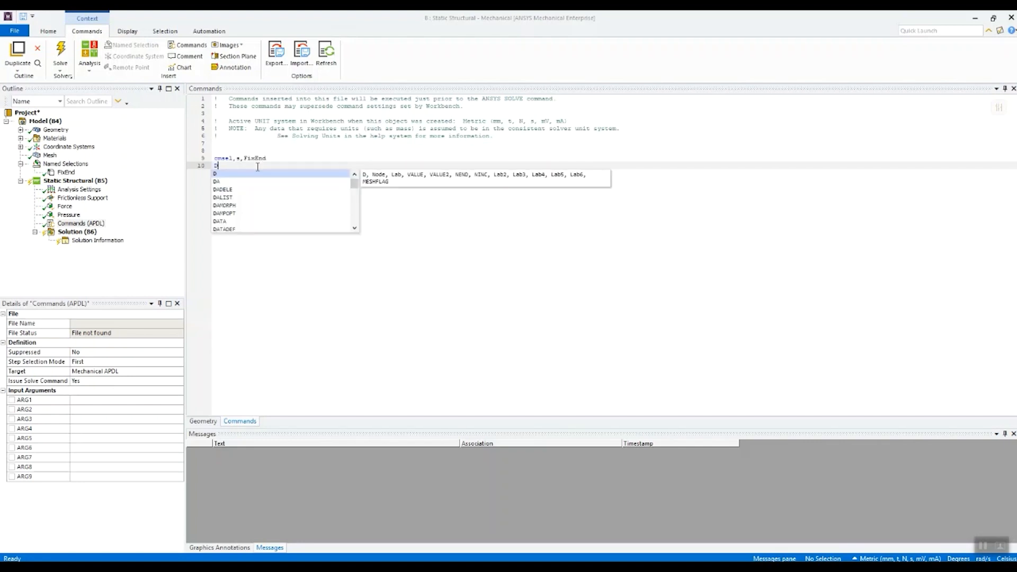
pyautogui.write(',2')
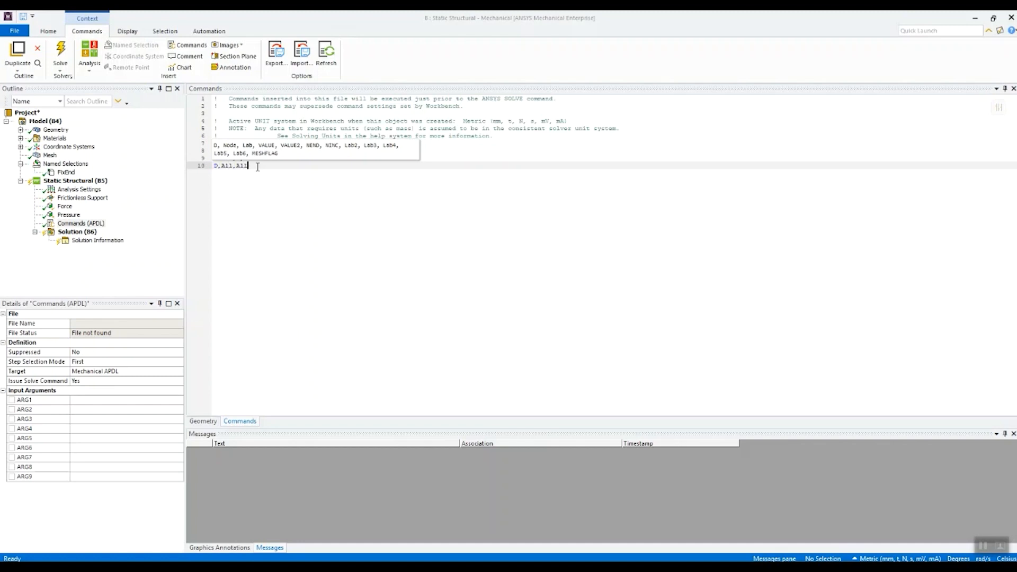
pyautogui.write('%_FIX%')
pyautogui.write('Allsel')
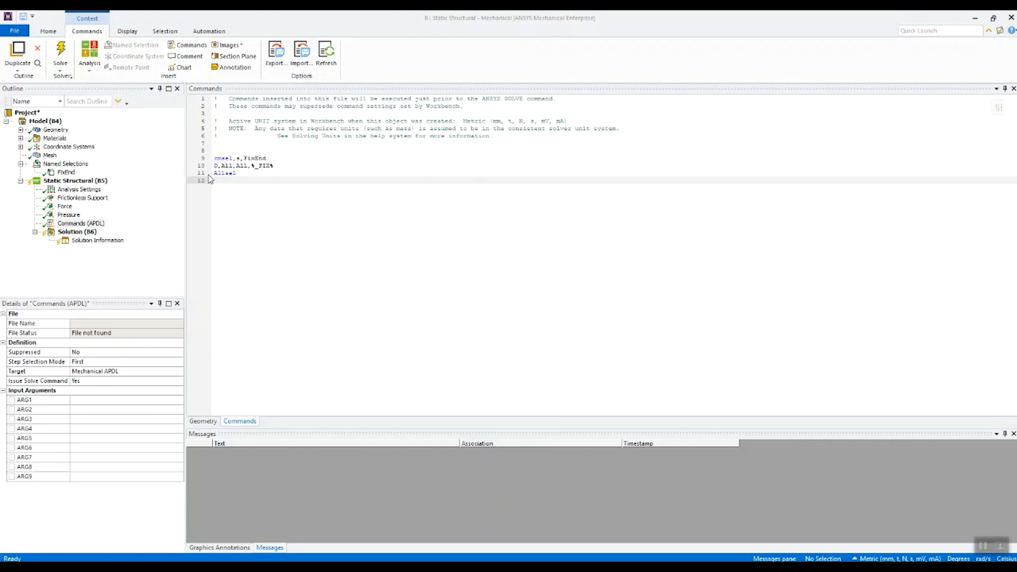
pyautogui.doubleClick(243, 158)
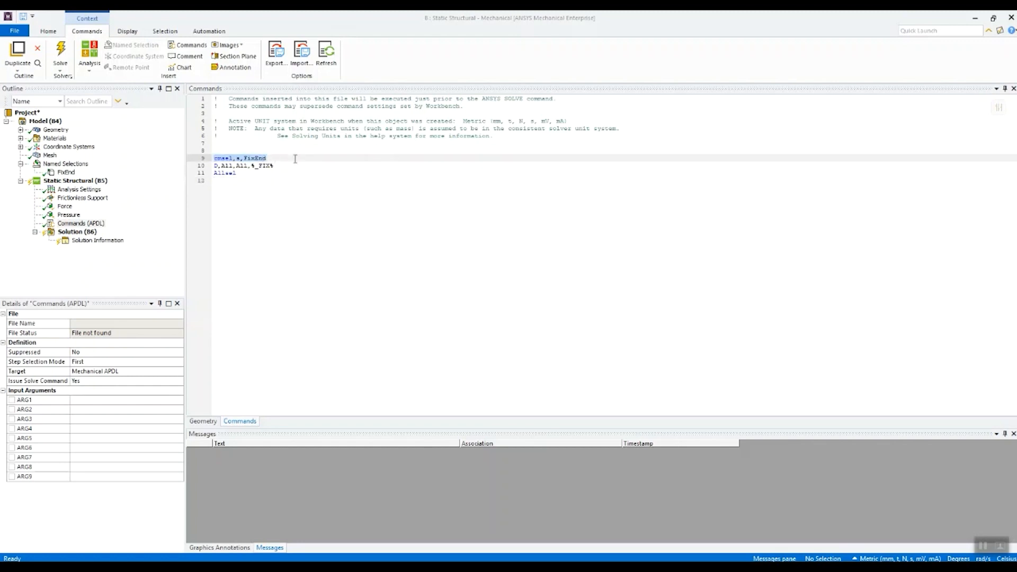
pyautogui.moveTo(278, 166)
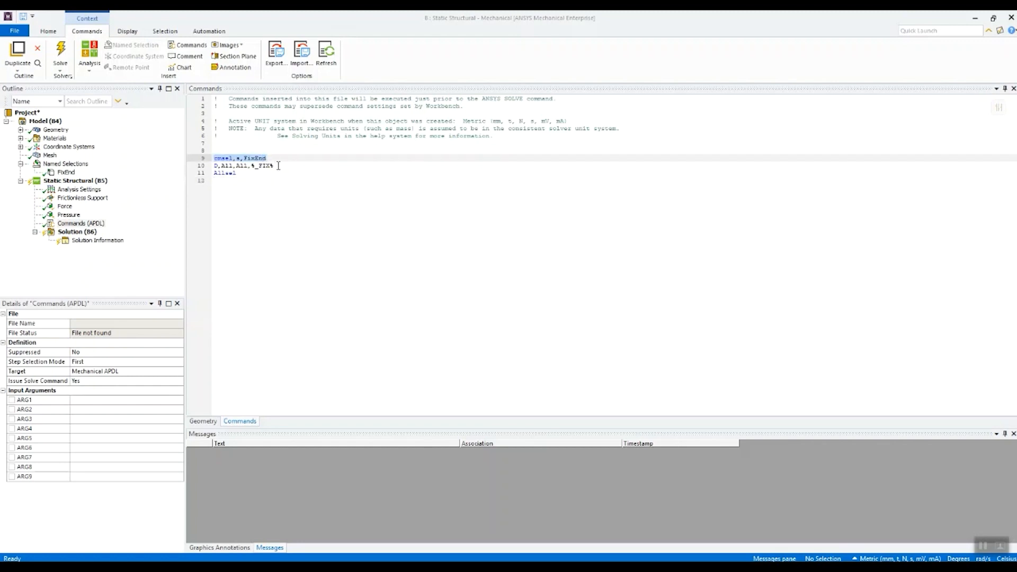
pyautogui.click(243, 166)
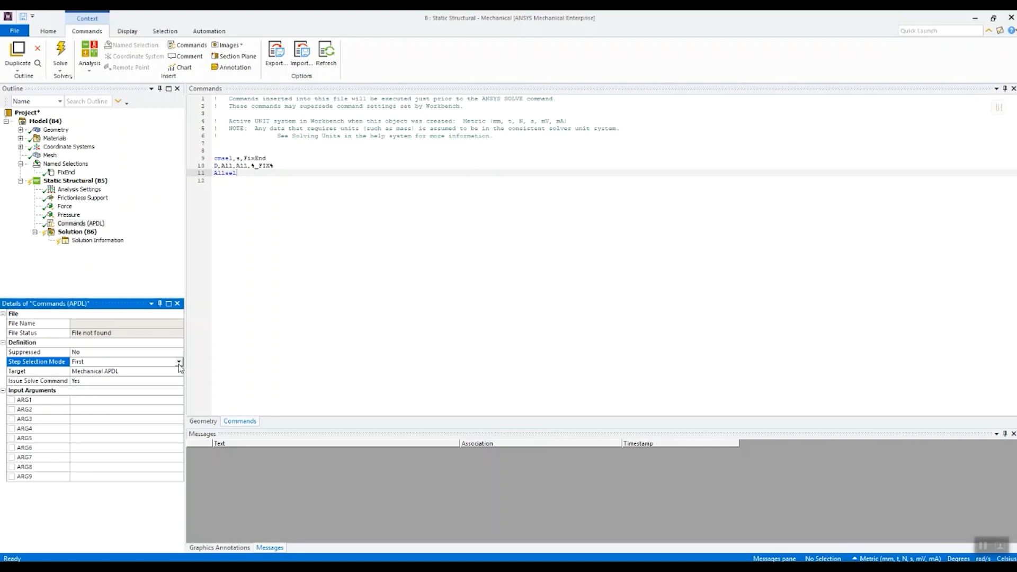
# Set the APDL commands' Step Selection Mode to By Number, step 2.
pyautogui.click(178, 361)
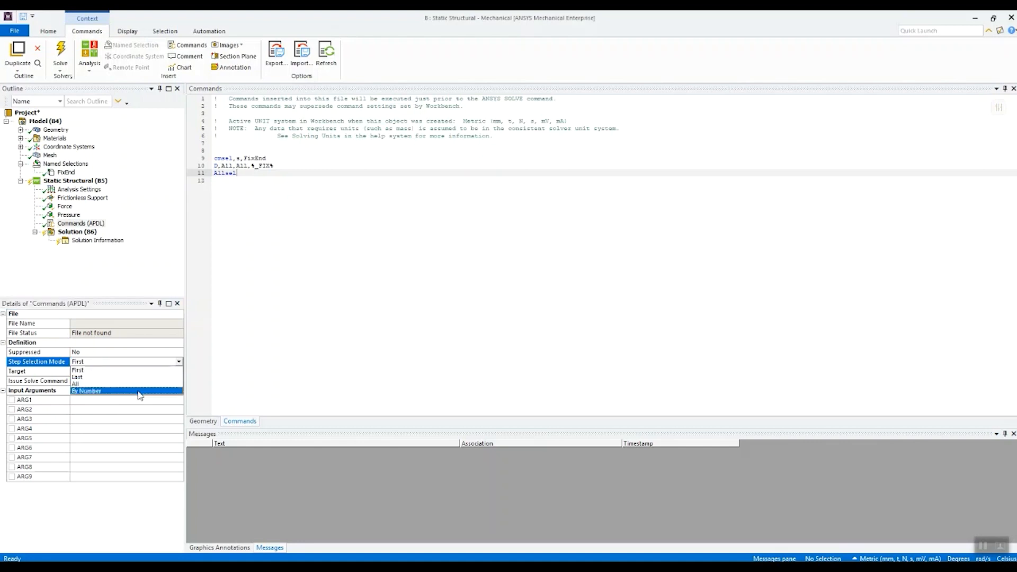
pyautogui.click(87, 390)
pyautogui.write('2')
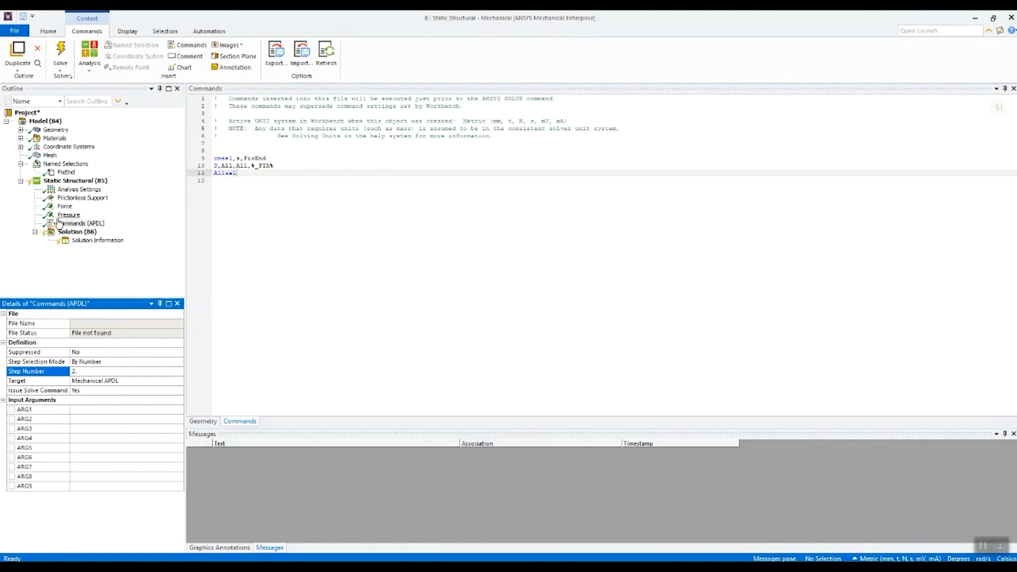
pyautogui.click(76, 232)
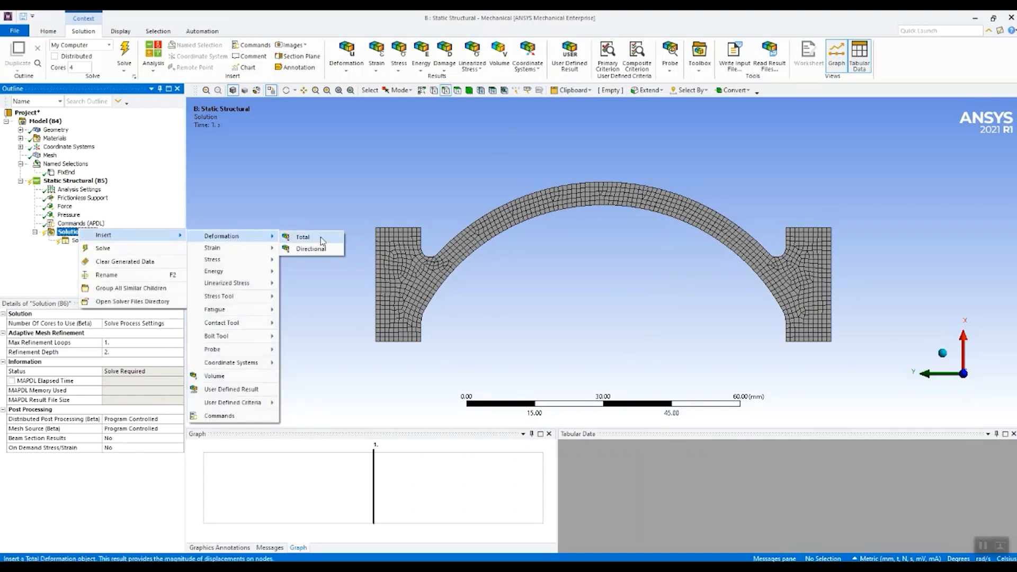
# Insert a Total Deformation result under Solution and solve the two-step analysis.
pyautogui.click(302, 237)
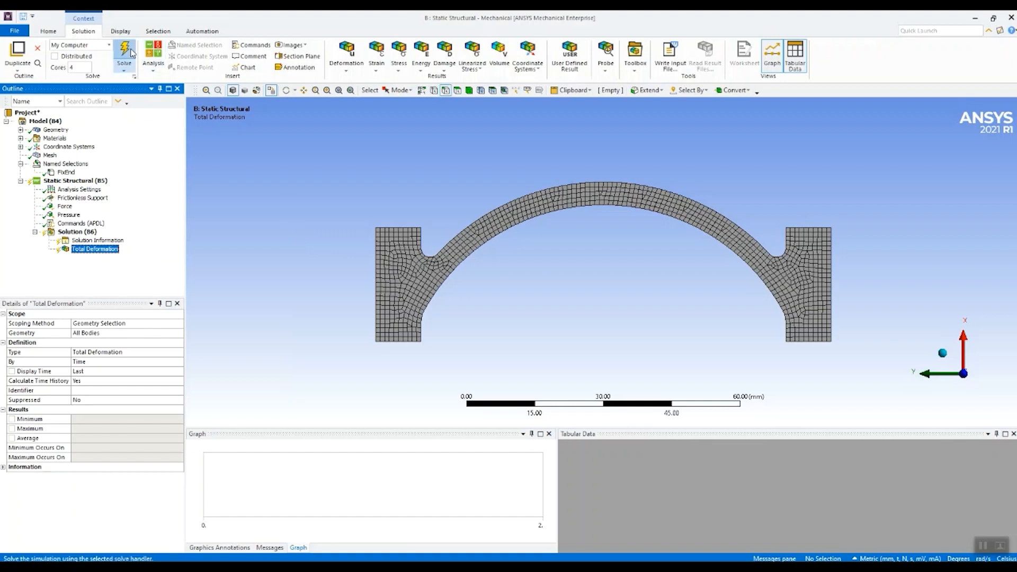
pyautogui.click(124, 55)
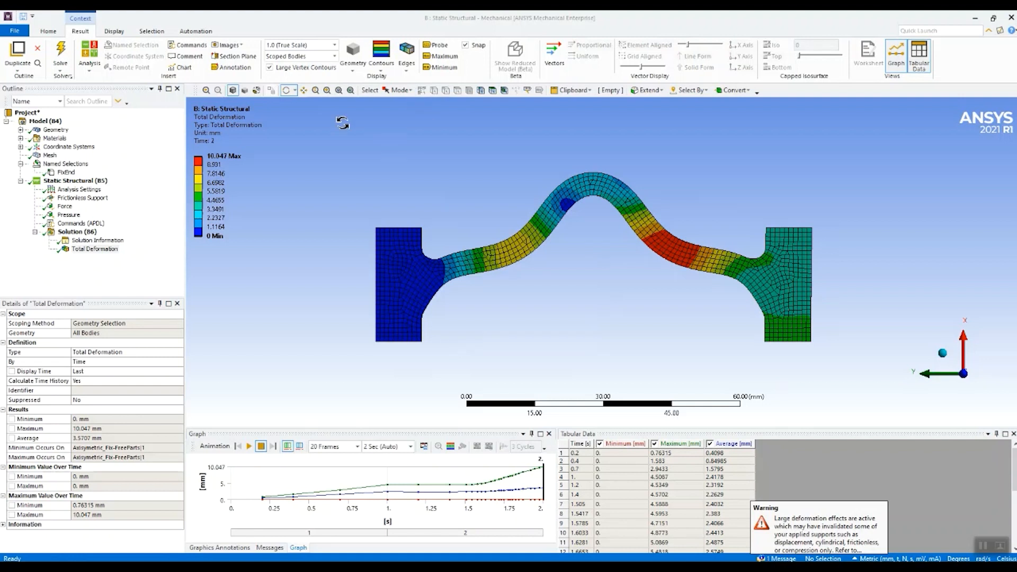
# Show the undeformed model outline and play the deformation animation at 40 frames, 4 seconds.
pyautogui.click(405, 55)
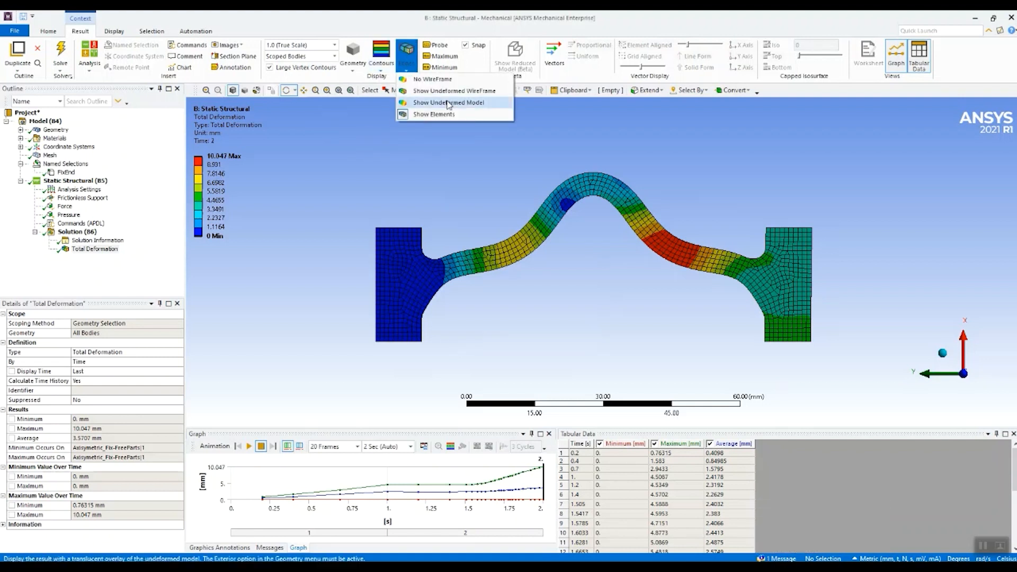
pyautogui.click(448, 102)
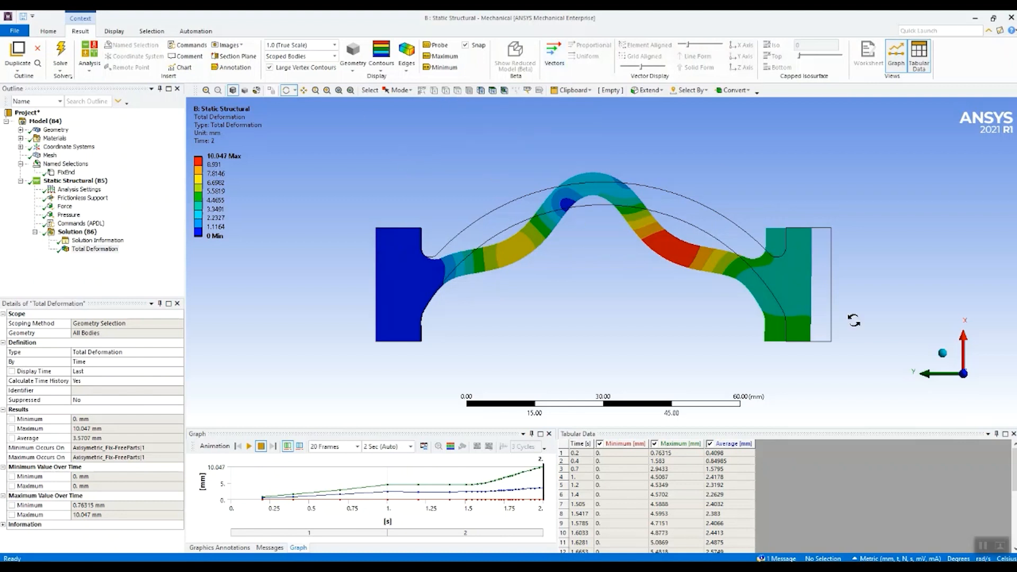
pyautogui.moveTo(333, 446)
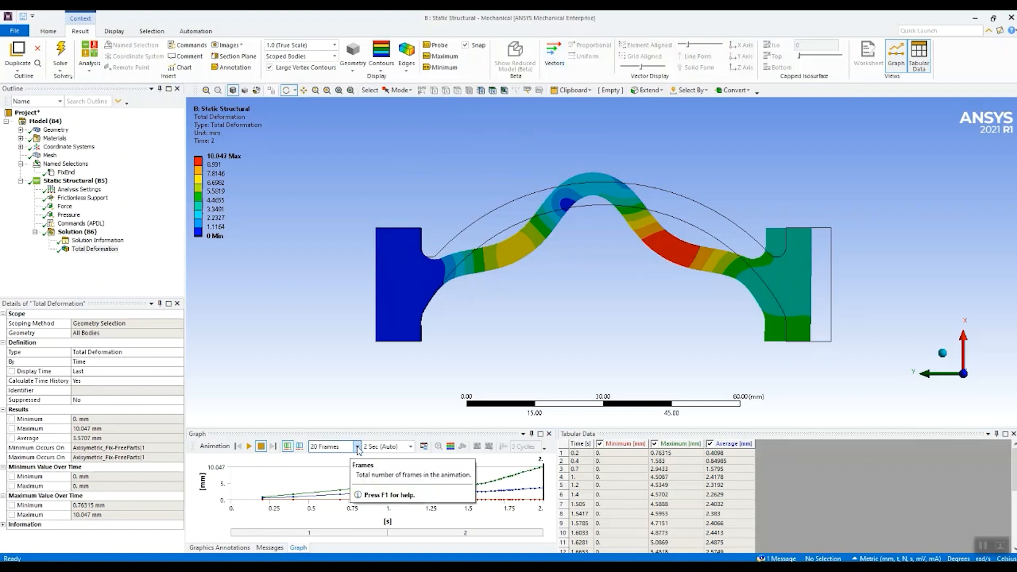
pyautogui.click(356, 446)
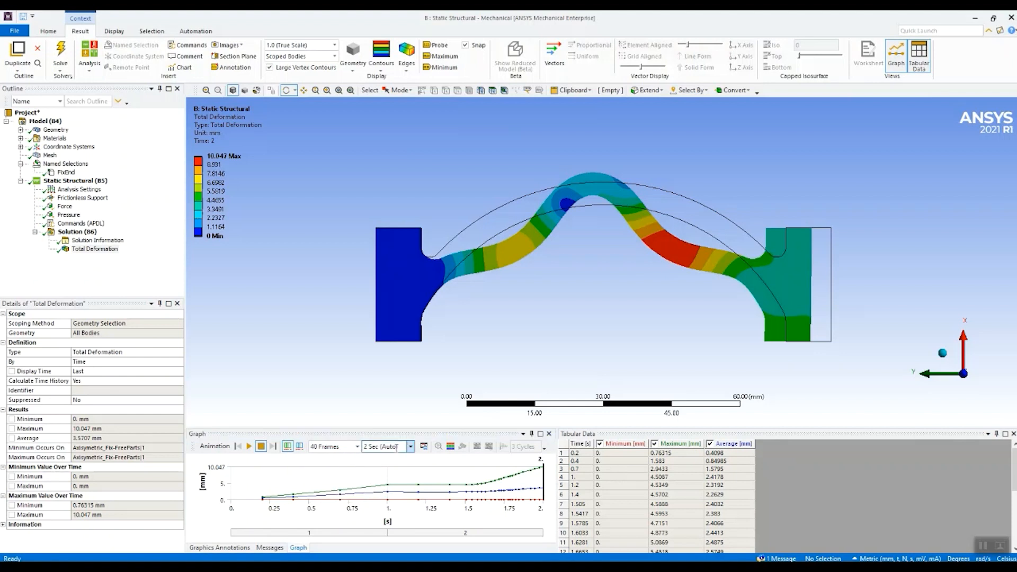
pyautogui.click(410, 446)
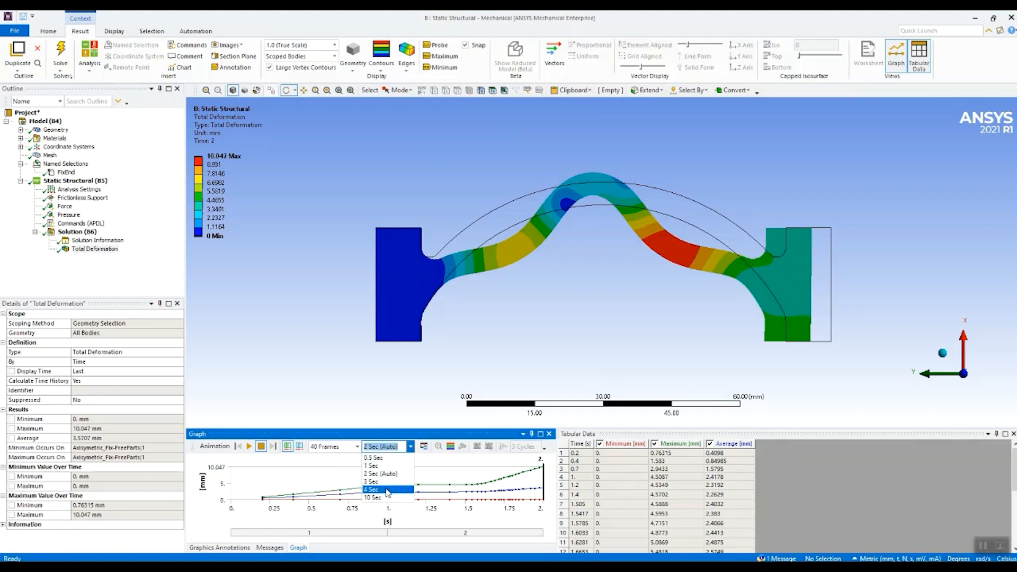
pyautogui.click(371, 489)
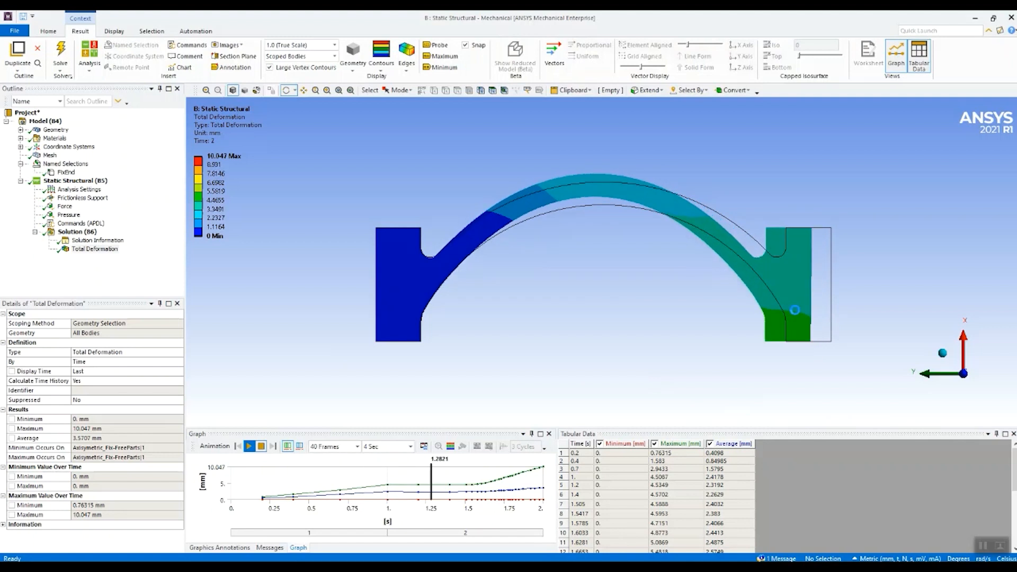
pyautogui.click(249, 445)
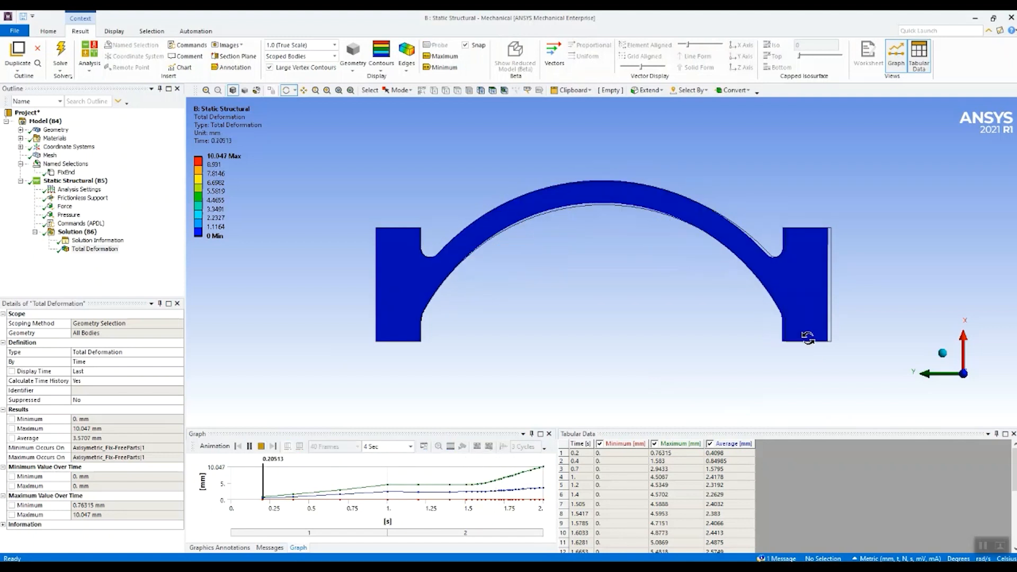